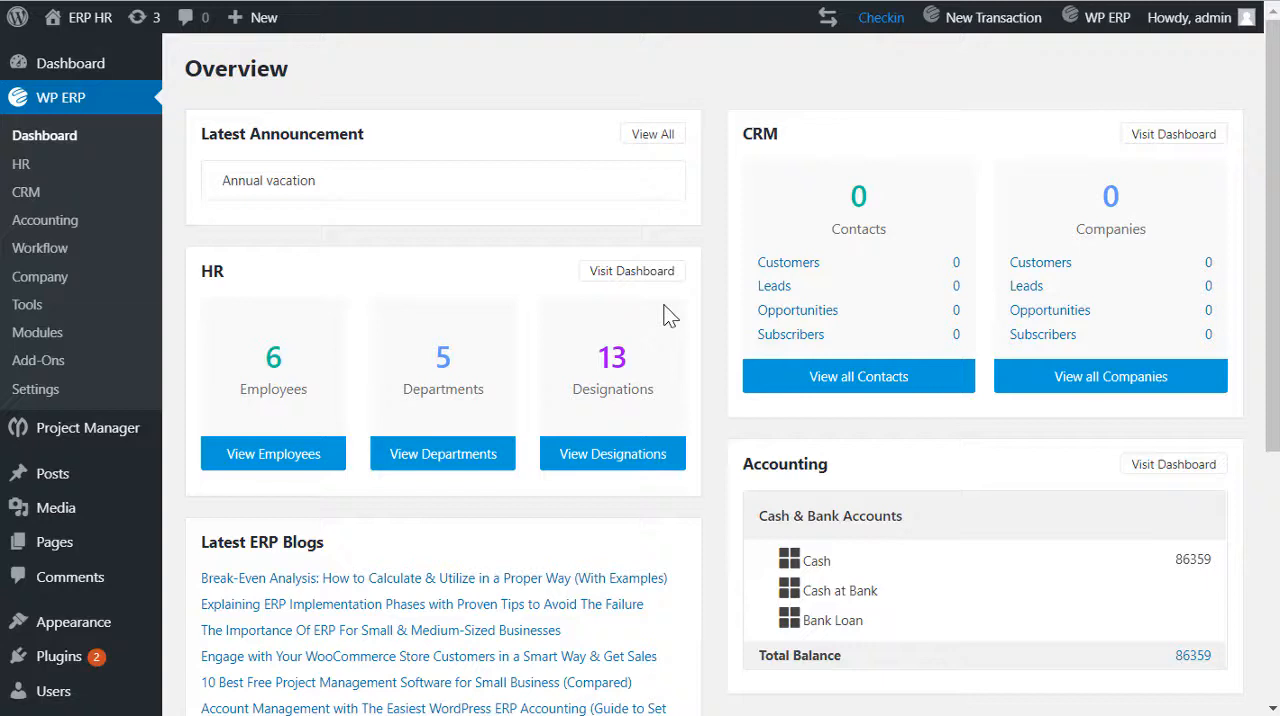
pyautogui.moveTo(584, 310)
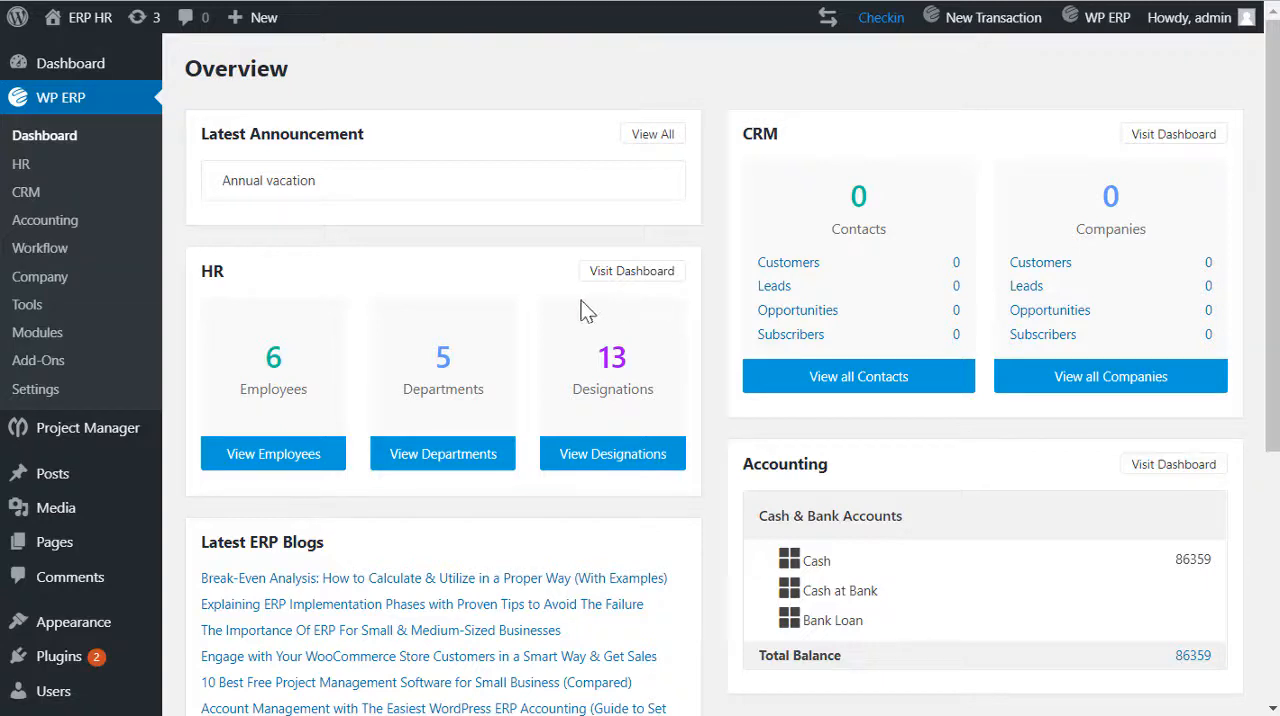
pyautogui.moveTo(304, 276)
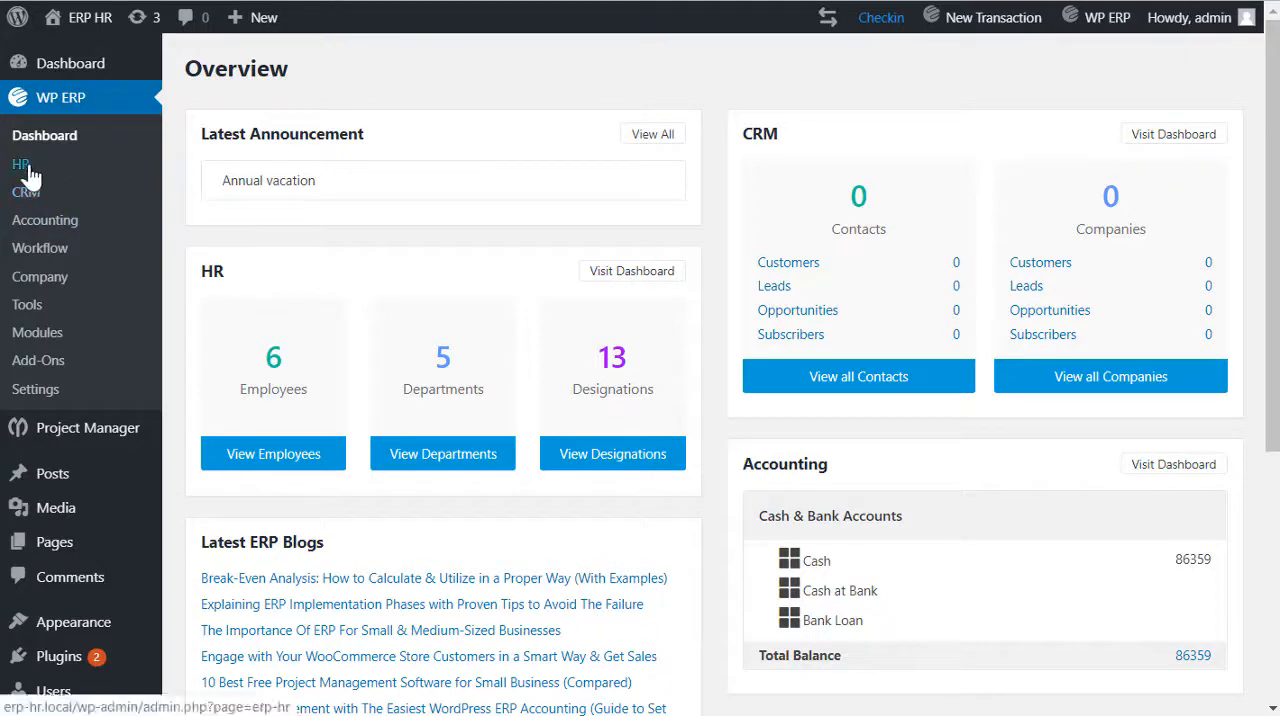
# Go to the HR management area from the ERP overview dashboard
pyautogui.click(22, 164)
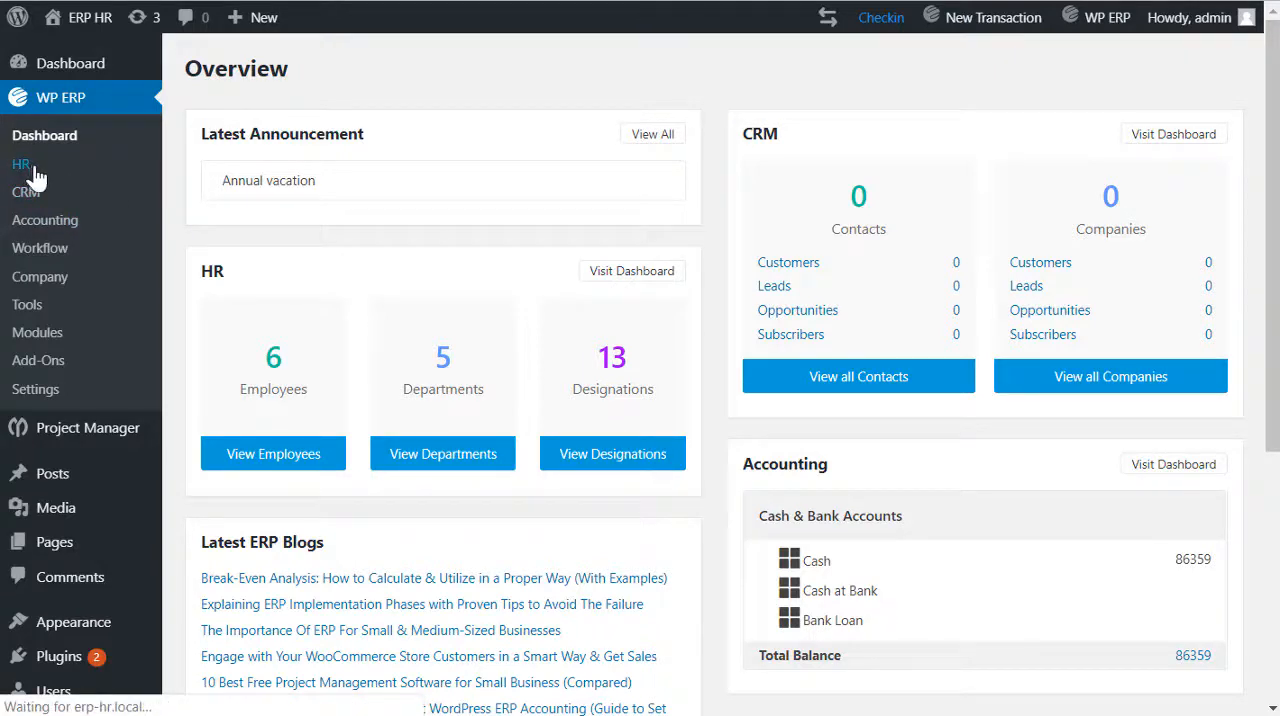
# Start a new Recruitment opening titled Developer with a description about training materials and learning opportunity
pyautogui.click(20, 164)
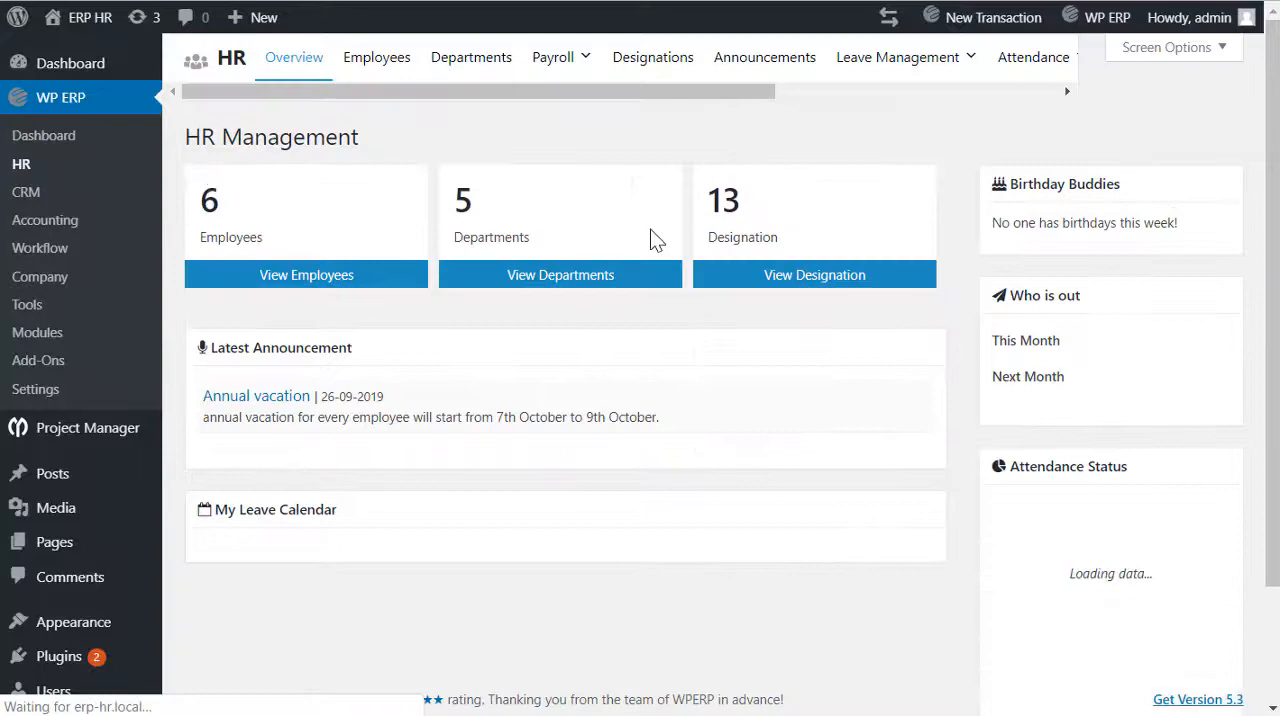
pyautogui.click(1060, 56)
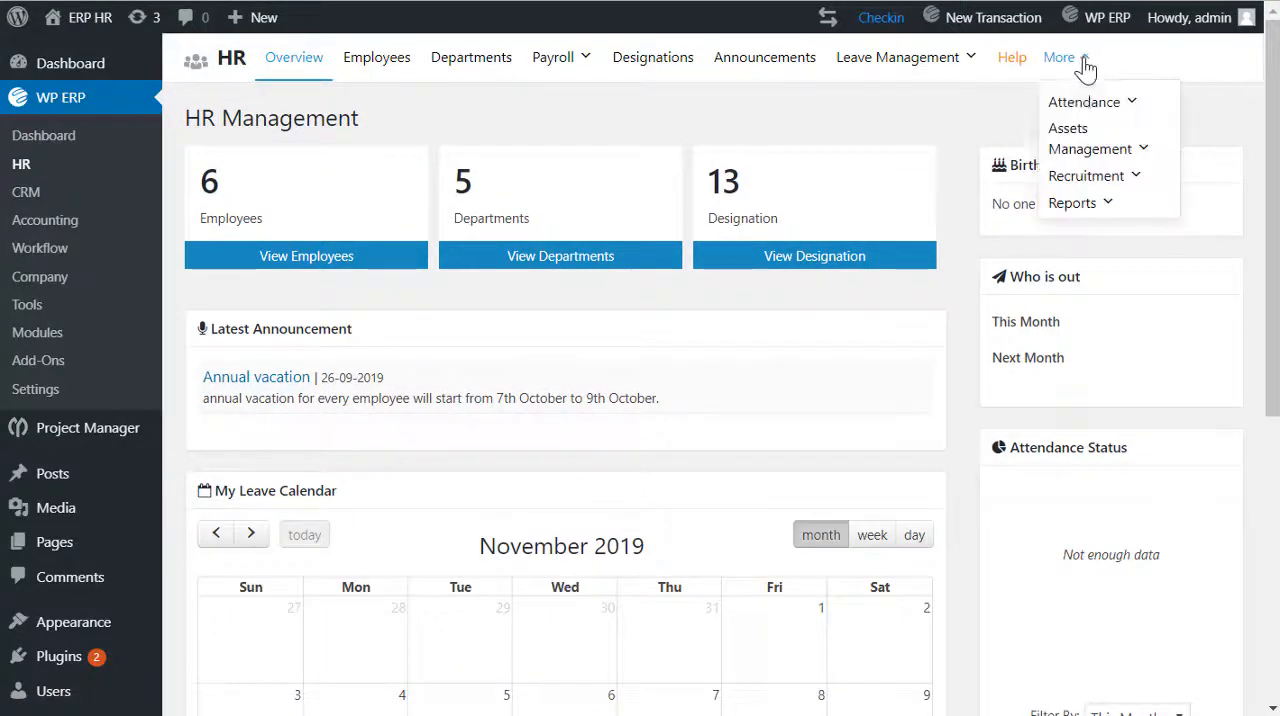
pyautogui.moveTo(1086, 176)
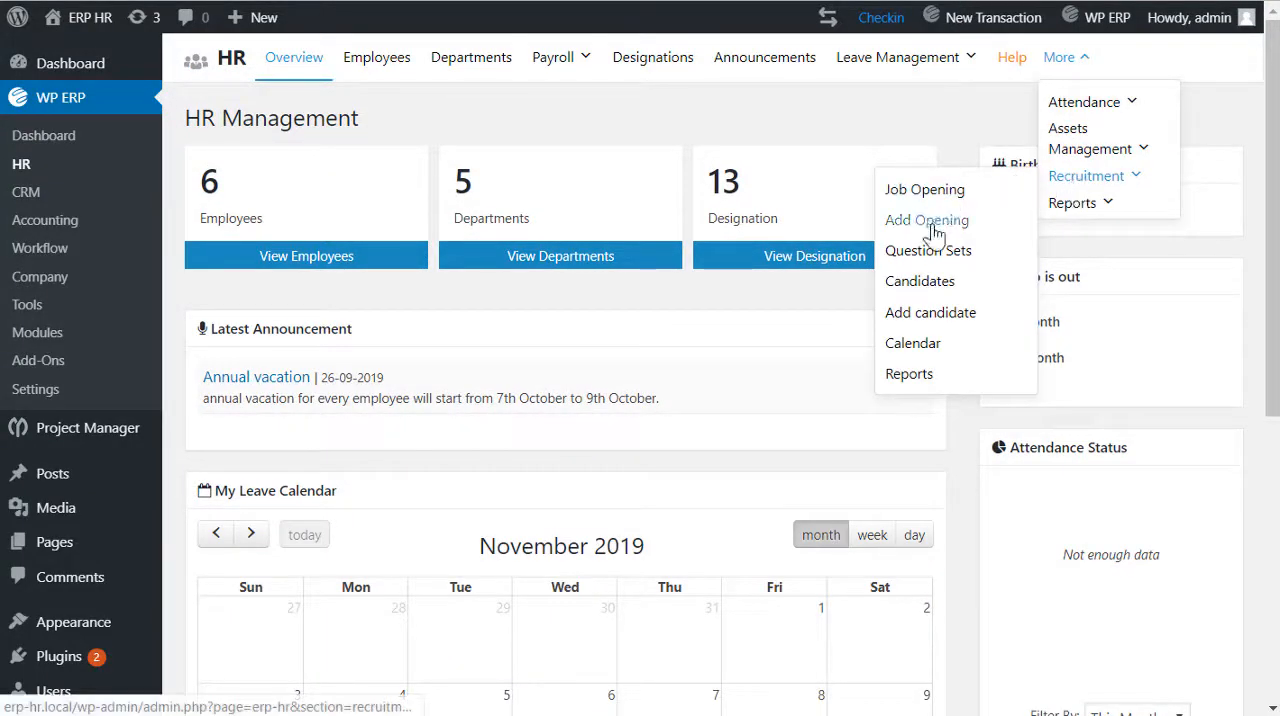
pyautogui.click(926, 220)
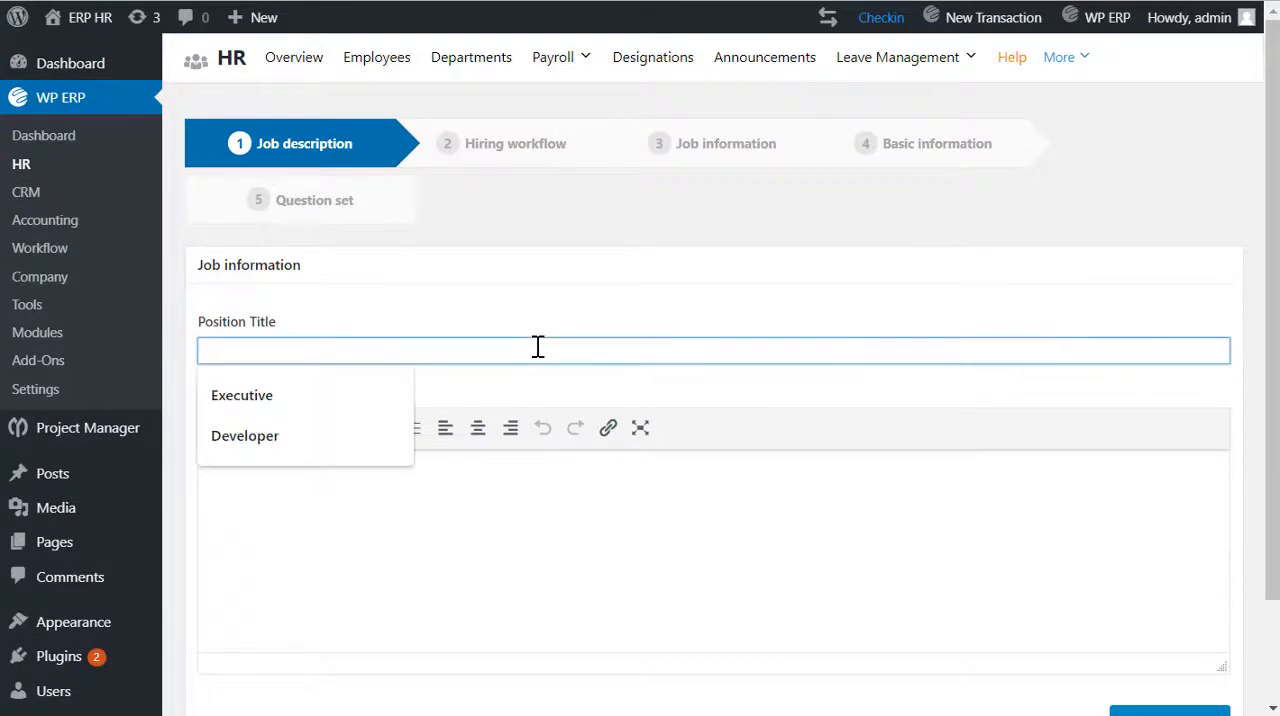
pyautogui.click(244, 434)
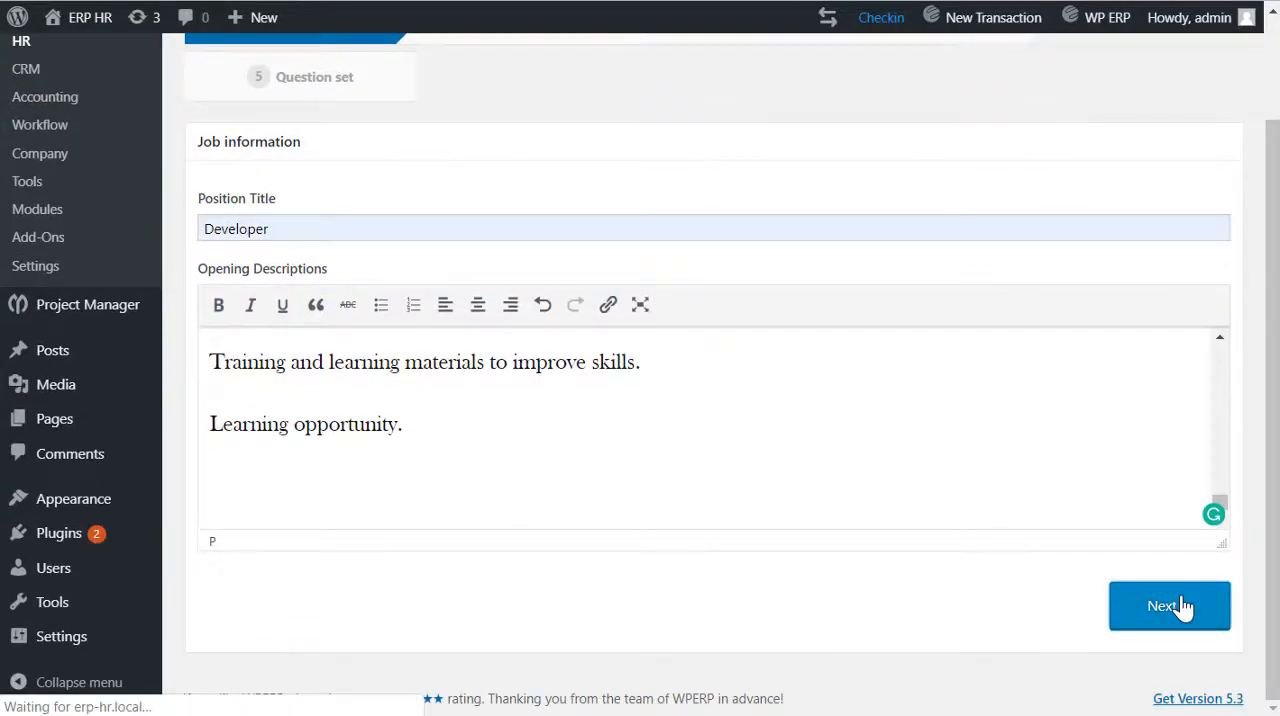
# Tick Screening, Phone Interview, Face to Face Interview and Make an Offer as hiring workflow stages
pyautogui.click(1168, 604)
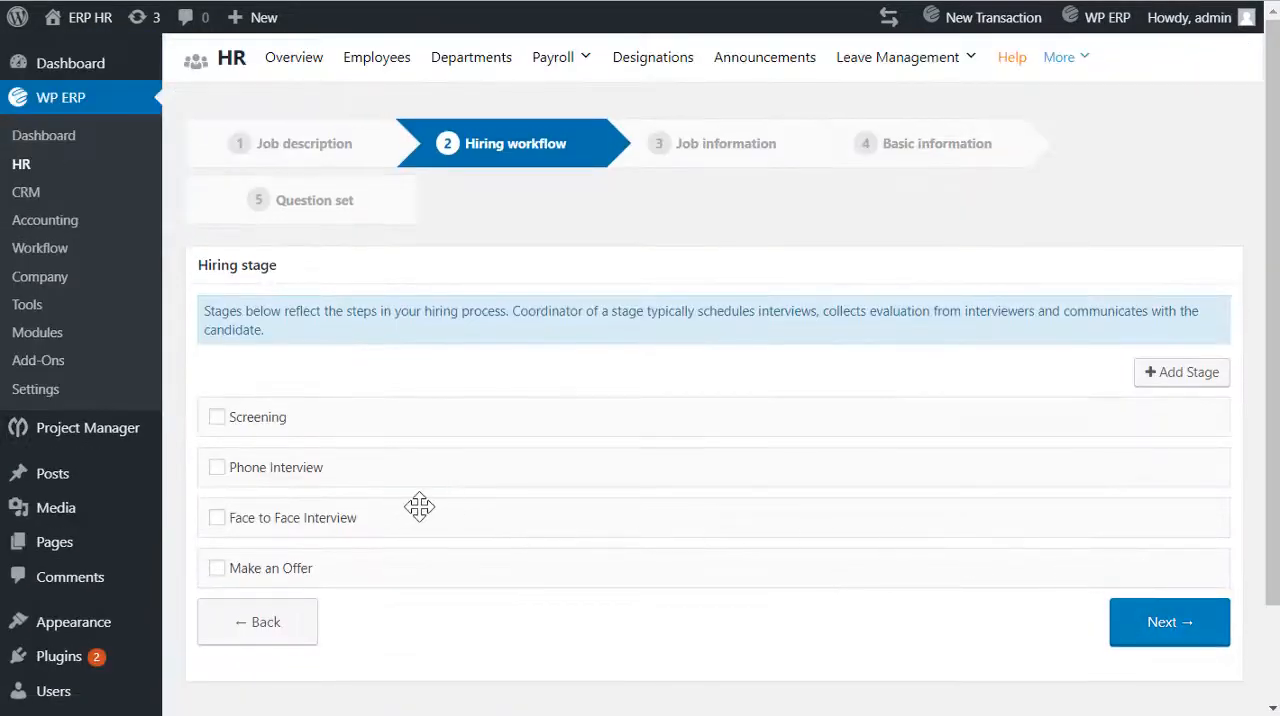
pyautogui.click(216, 416)
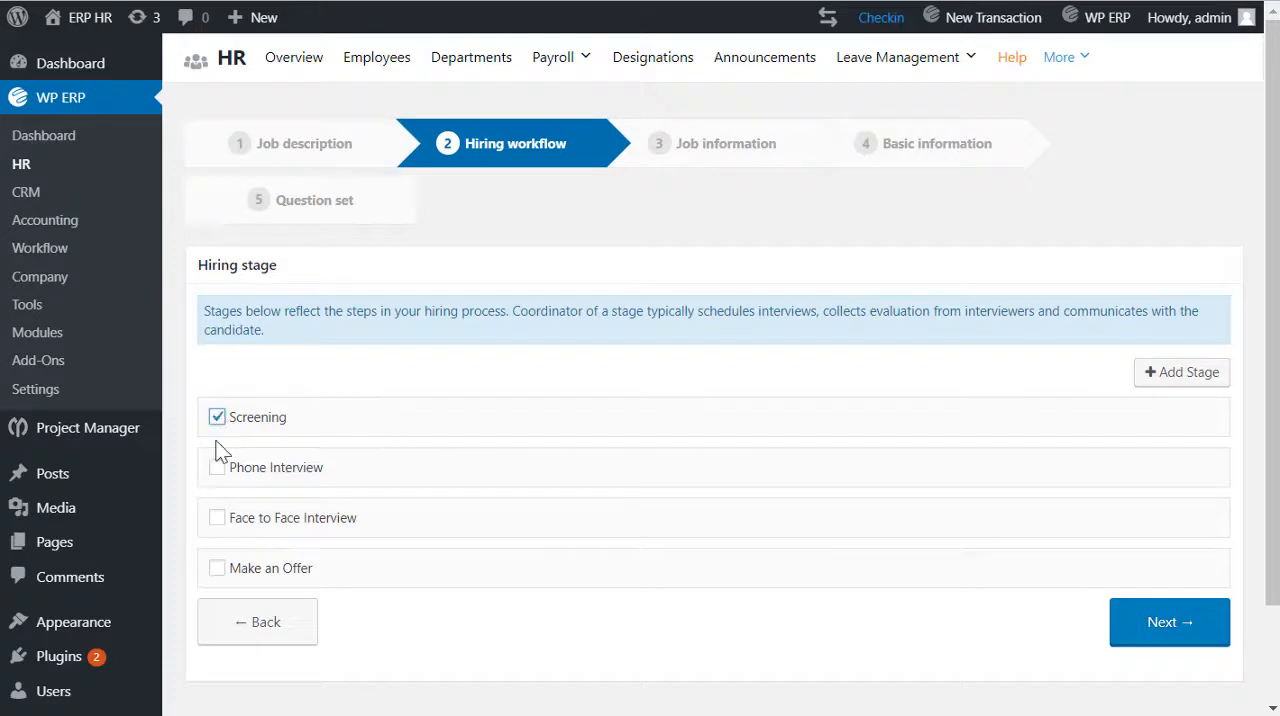
pyautogui.click(216, 516)
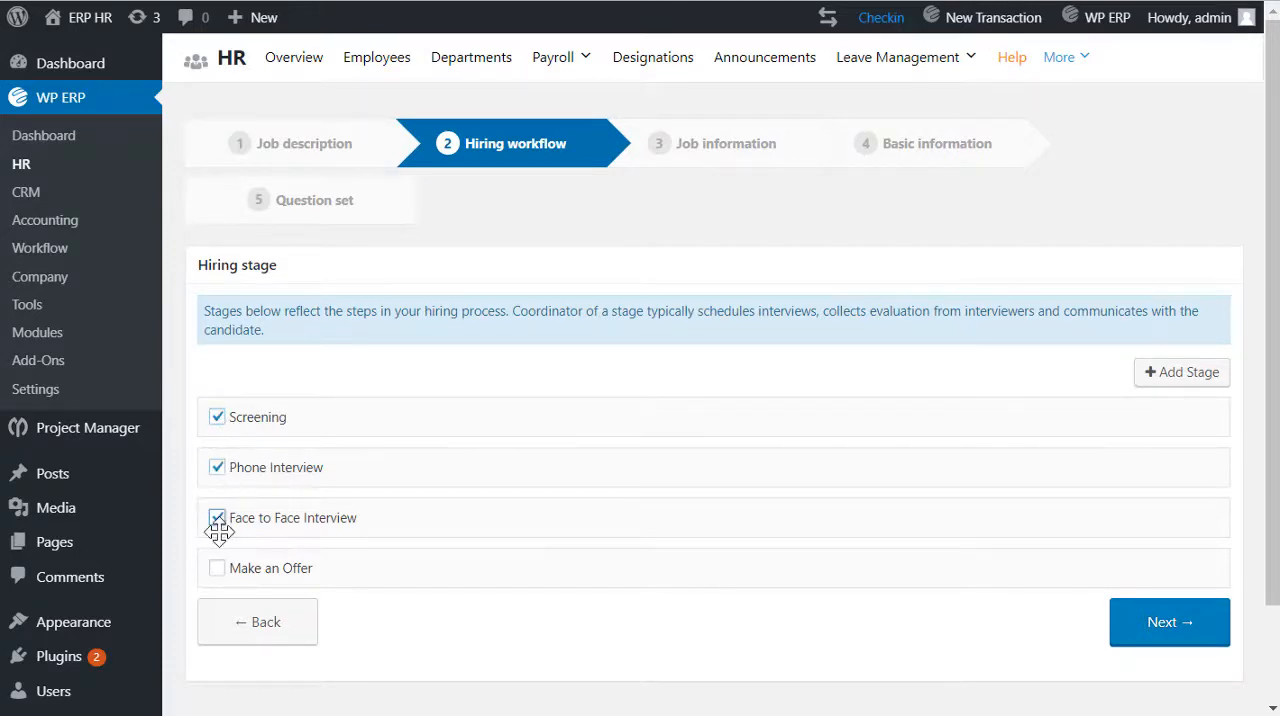
pyautogui.click(216, 568)
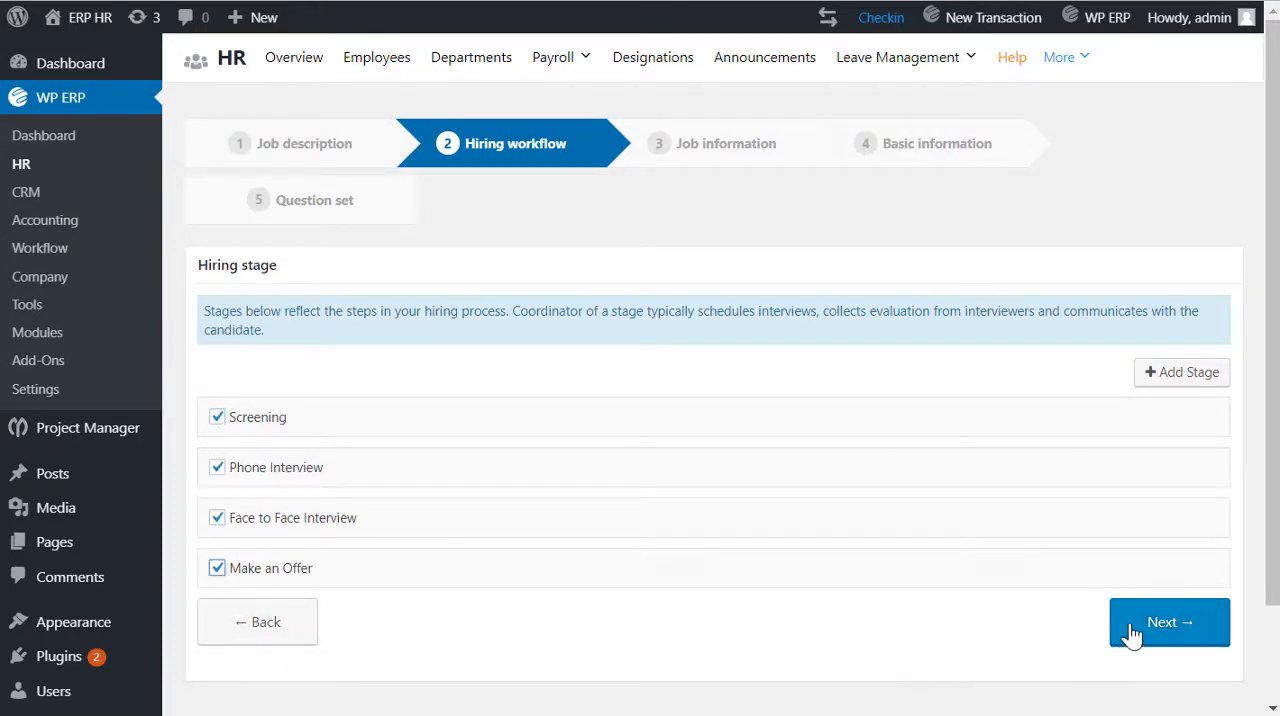
pyautogui.click(1168, 620)
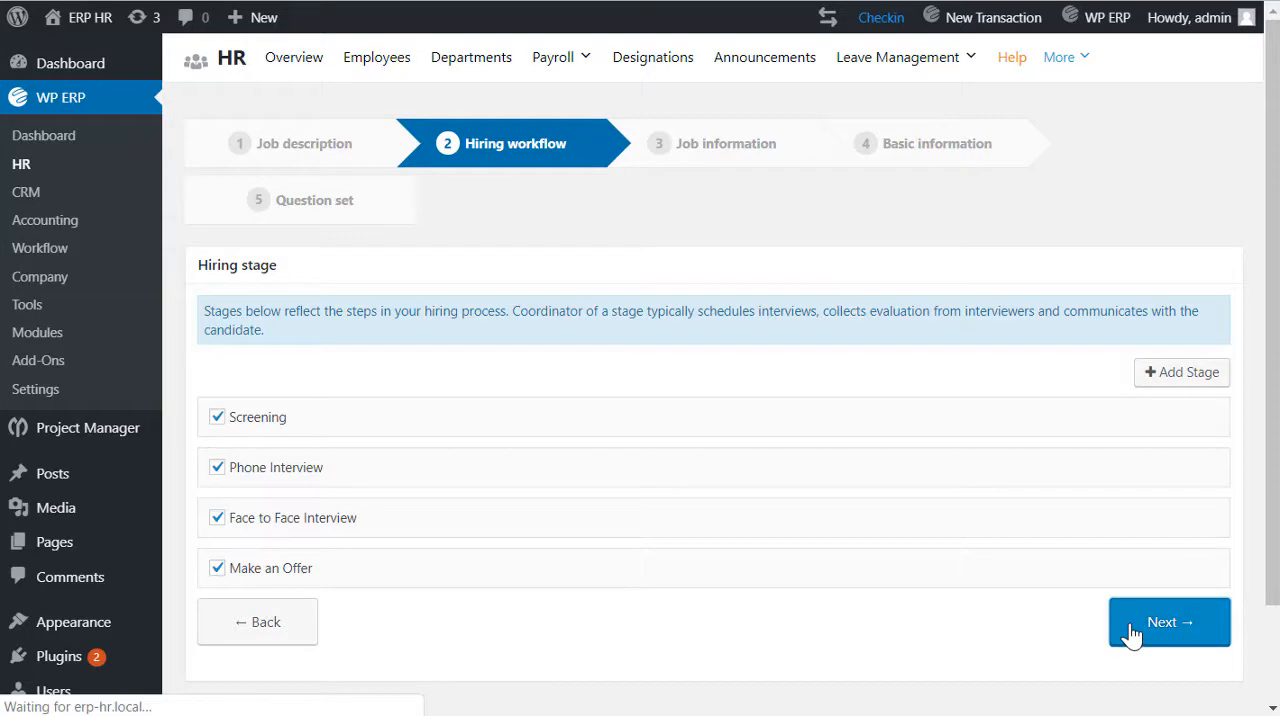
# Set 1 - 3 Year experience, 2019-11-30 deadline, location 3345 Edington Drive and 01 vacancy, then continue
pyautogui.click(1168, 620)
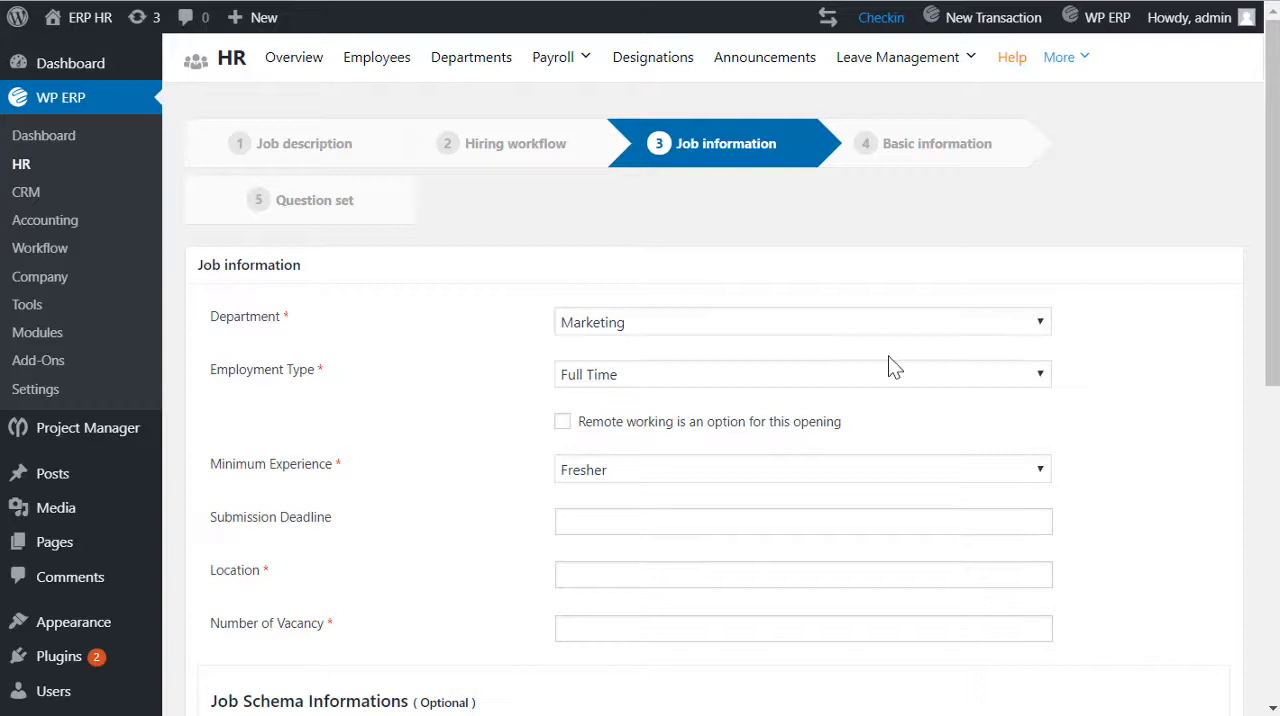
pyautogui.moveTo(1036, 388)
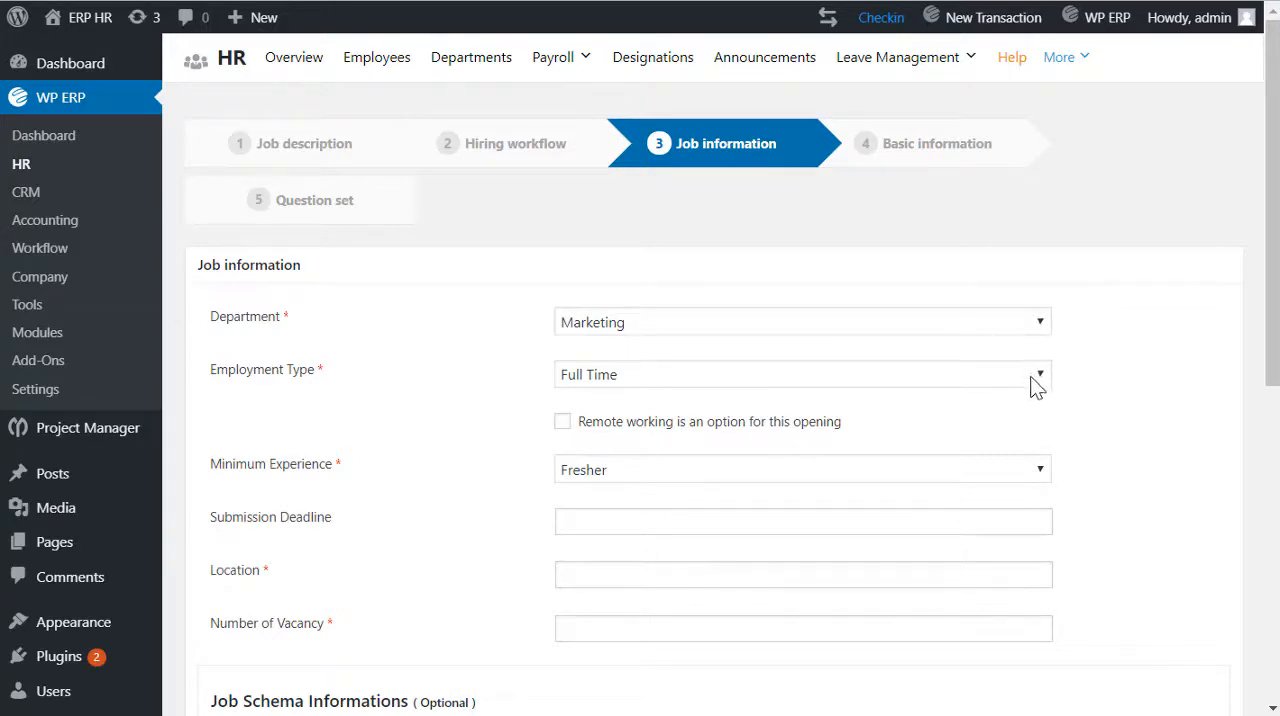
pyautogui.moveTo(904, 472)
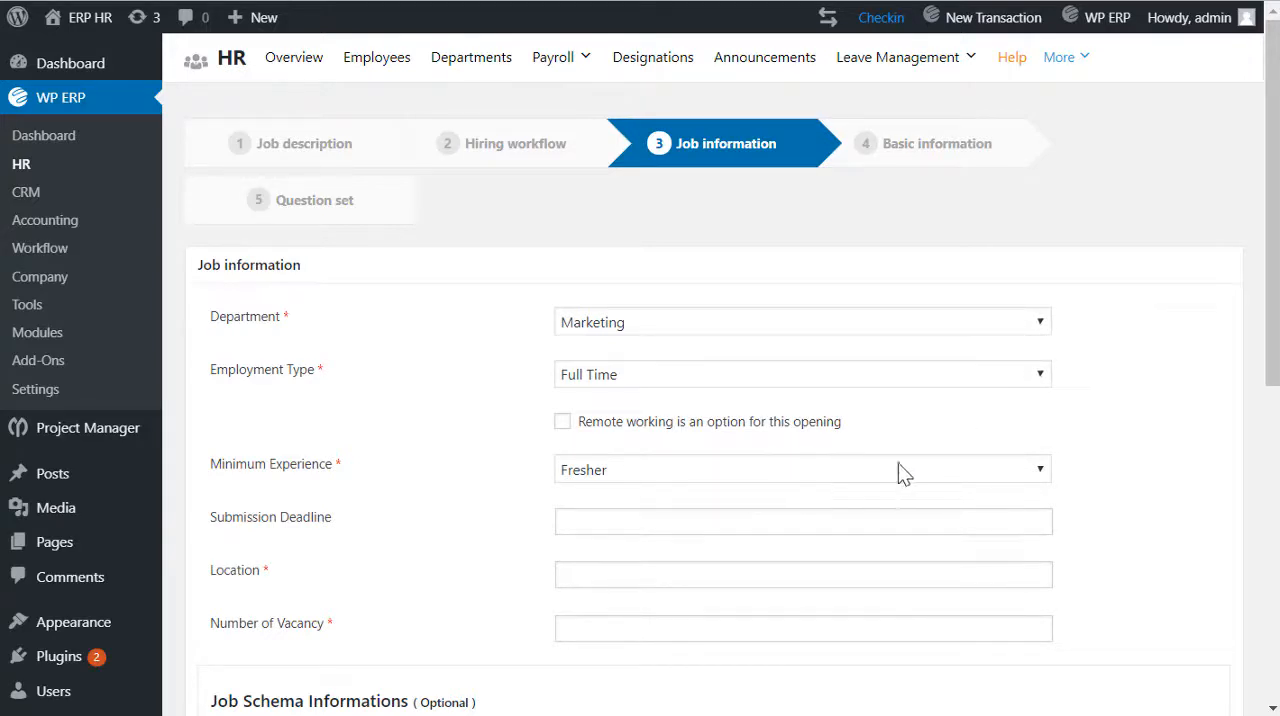
pyautogui.click(800, 470)
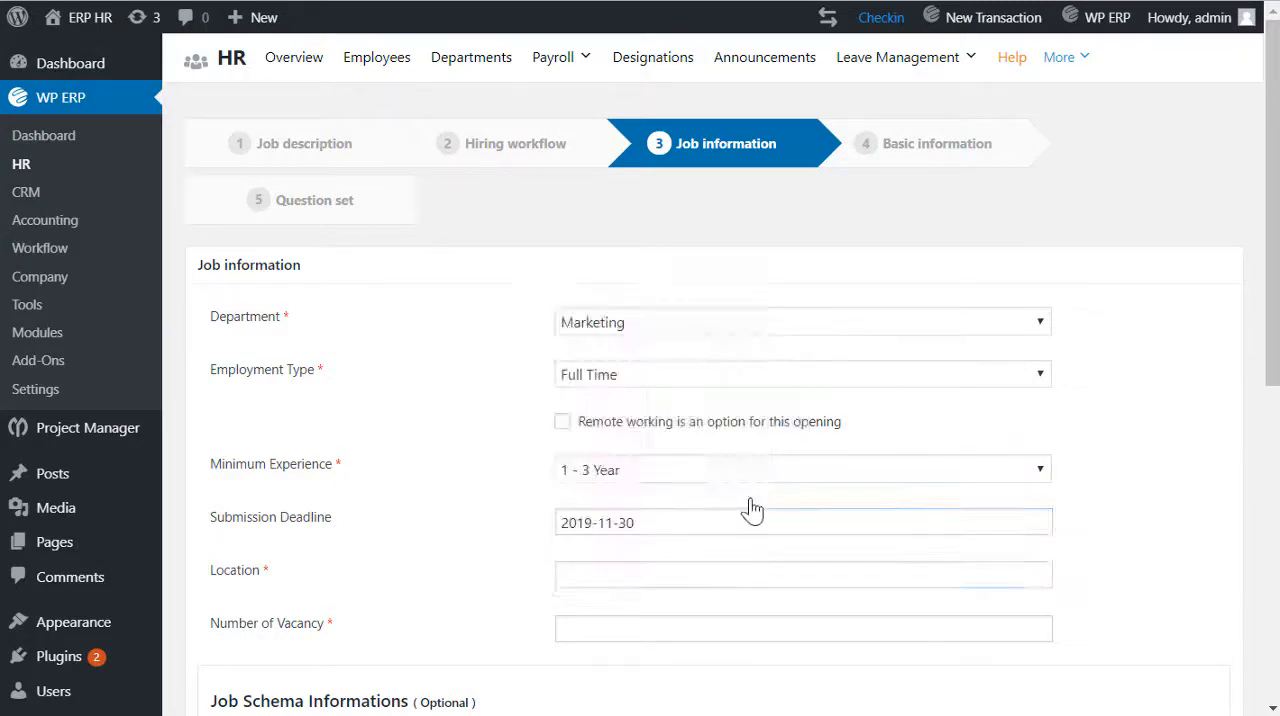
pyautogui.write('3345 Edington Drive')
pyautogui.write('01')
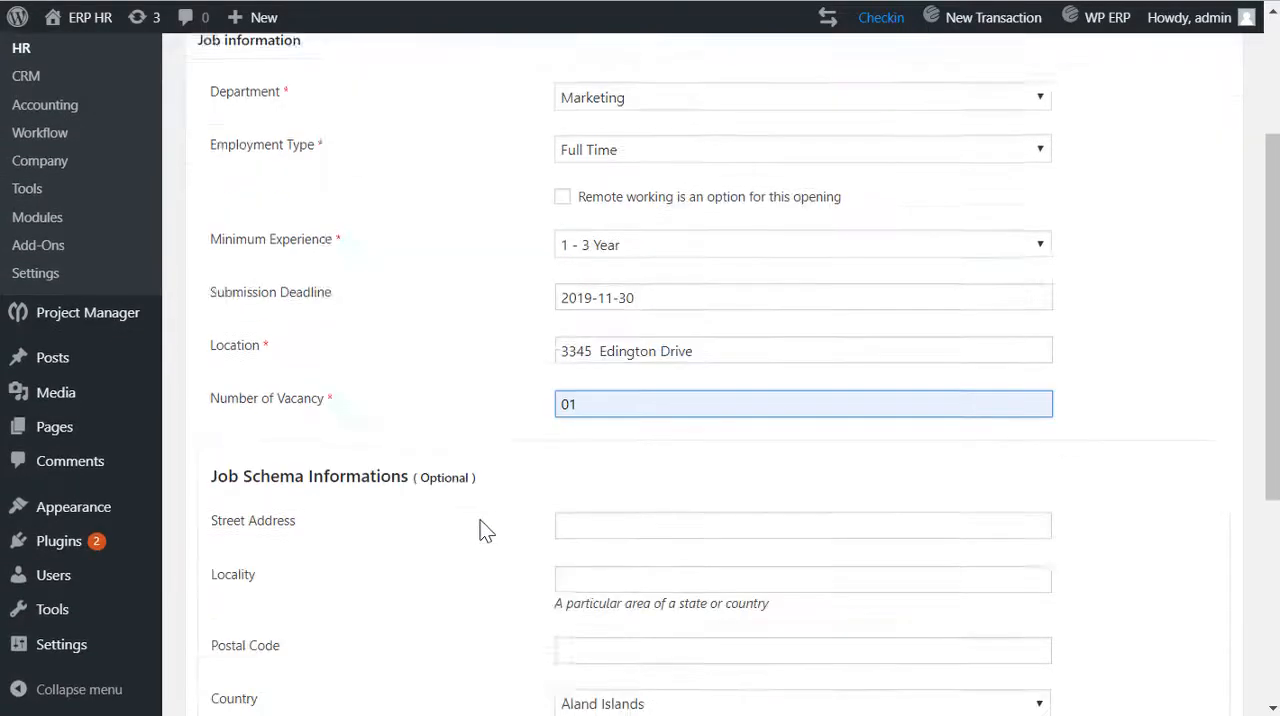
pyautogui.scroll(-3)
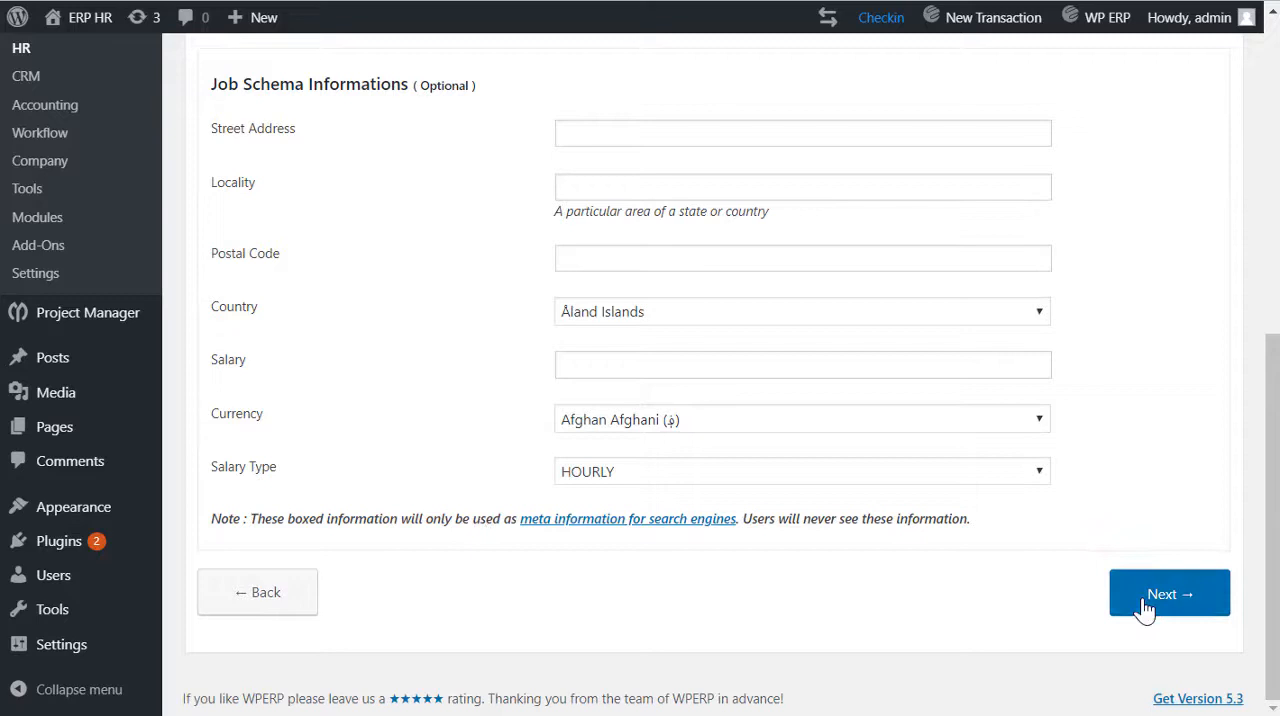
pyautogui.click(1168, 592)
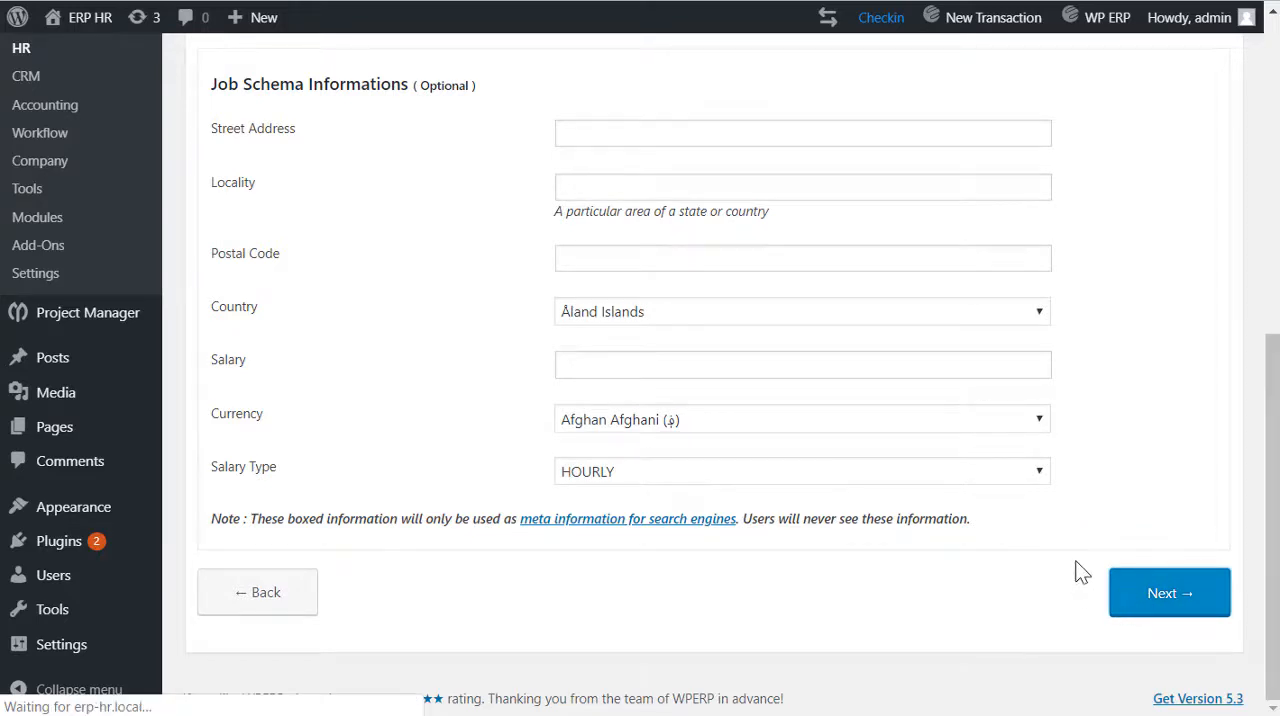
# Keep only the mandatory Name, Email and CV candidate fields and continue to the question set
pyautogui.click(1168, 592)
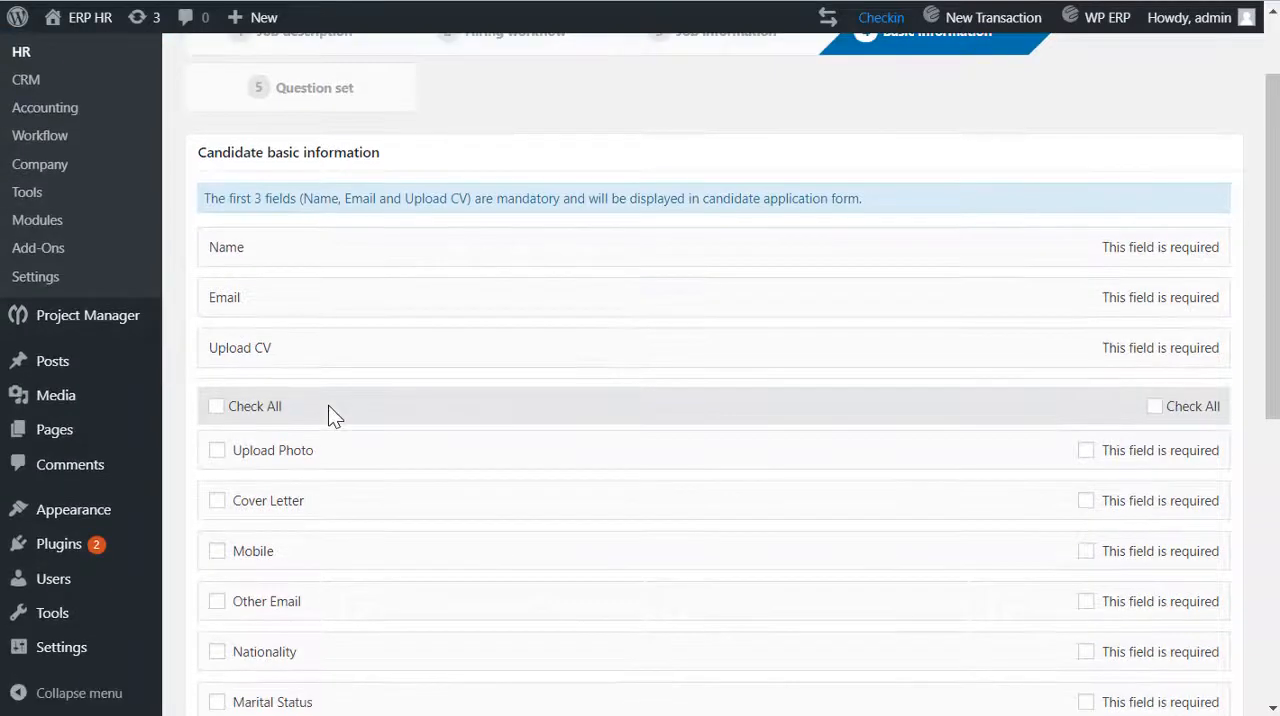
pyautogui.scroll(-3)
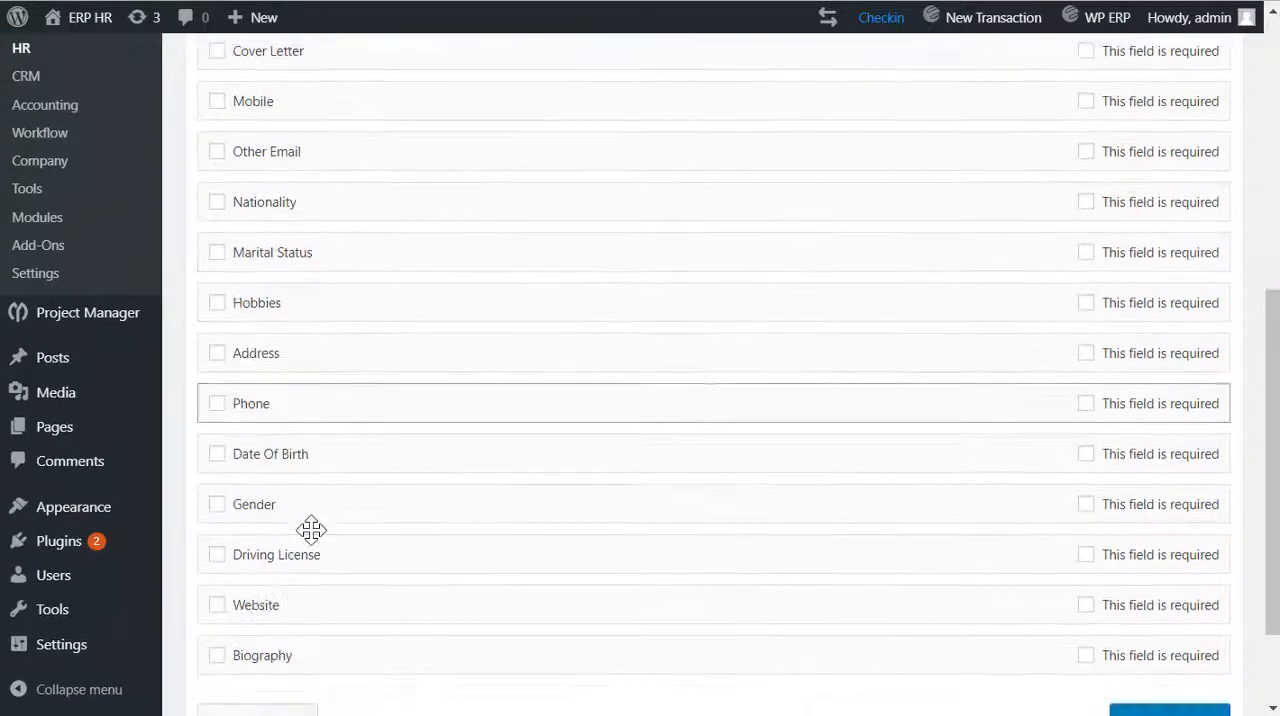
pyautogui.scroll(-3)
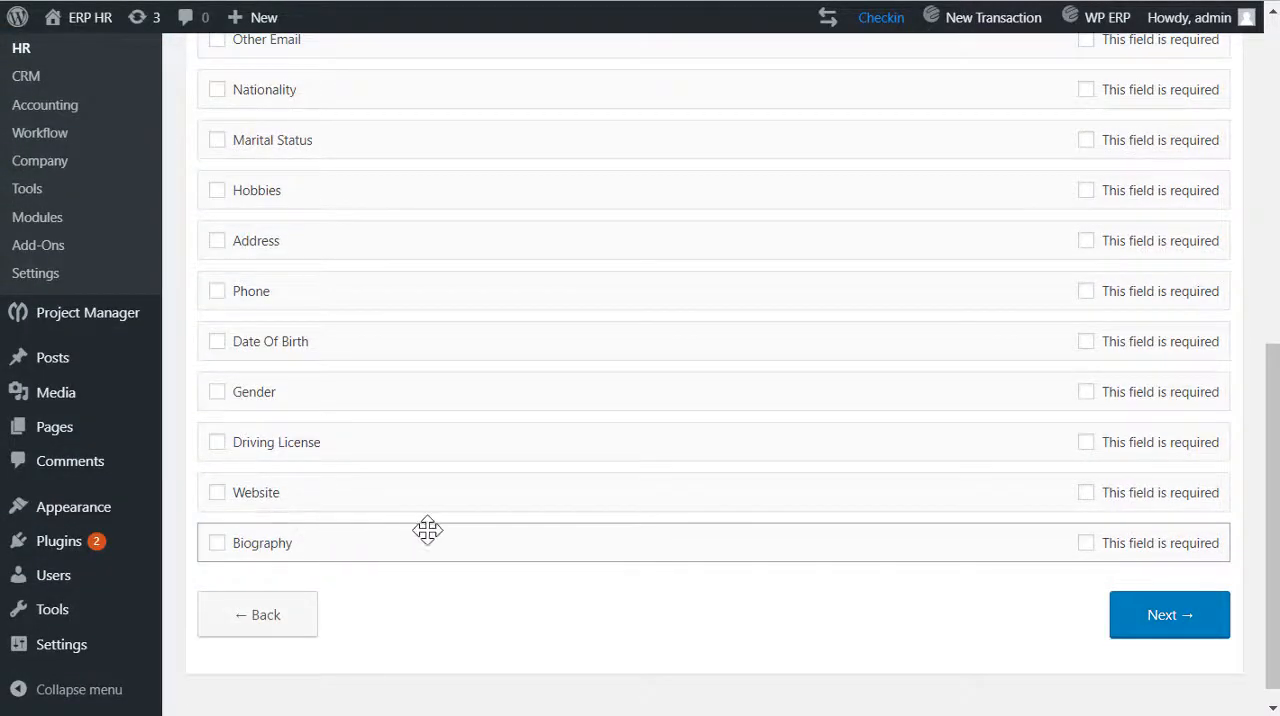
pyautogui.click(1168, 614)
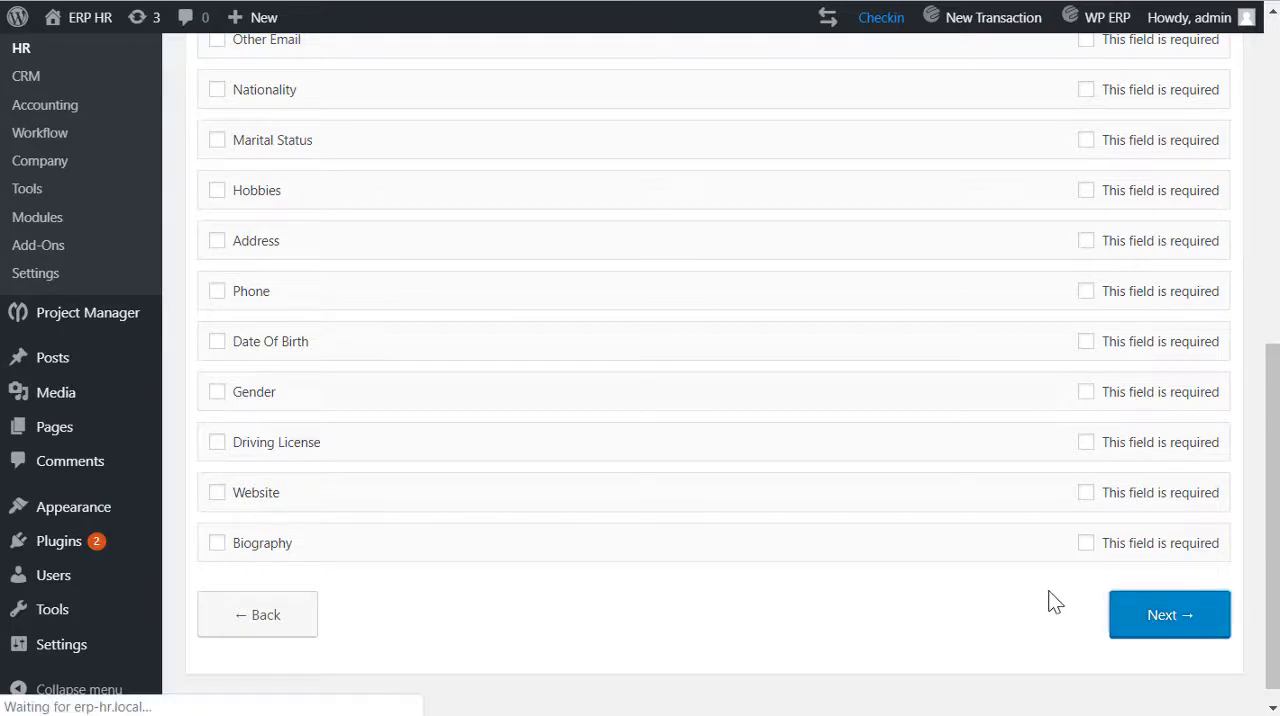
# Add the Salary Query question set to the opening and finish creating it
pyautogui.click(1168, 614)
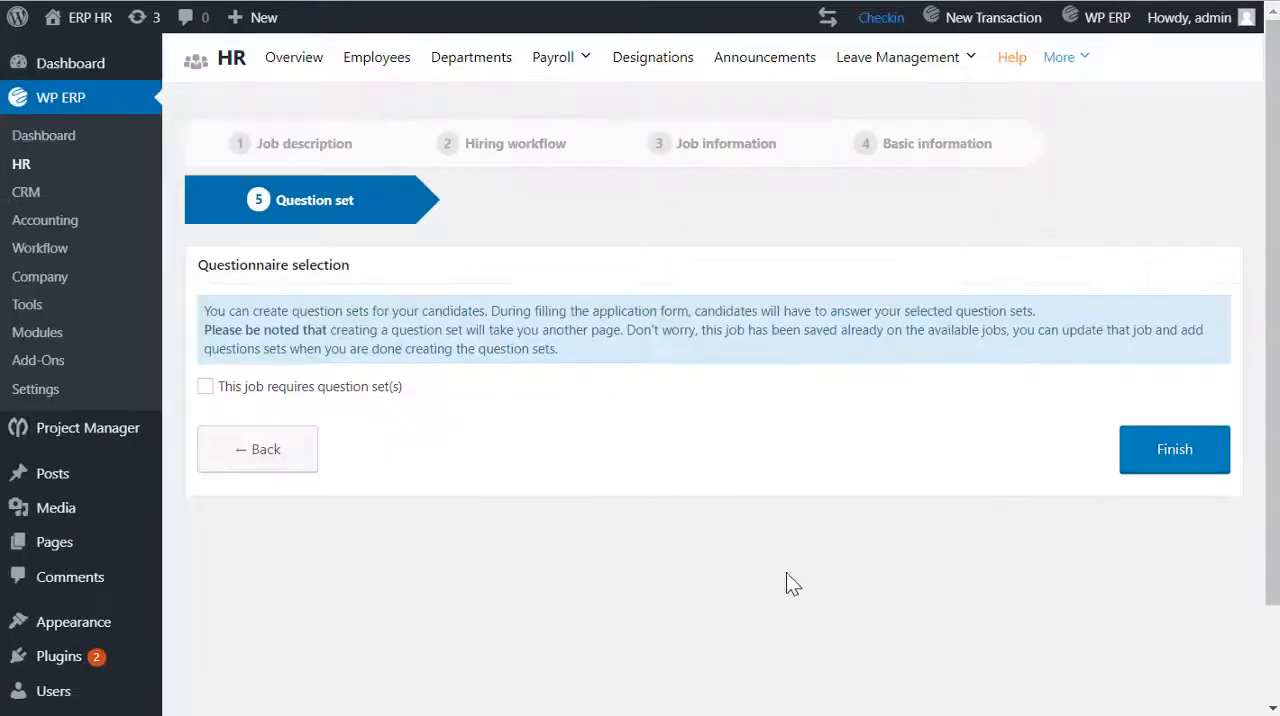
pyautogui.moveTo(322, 404)
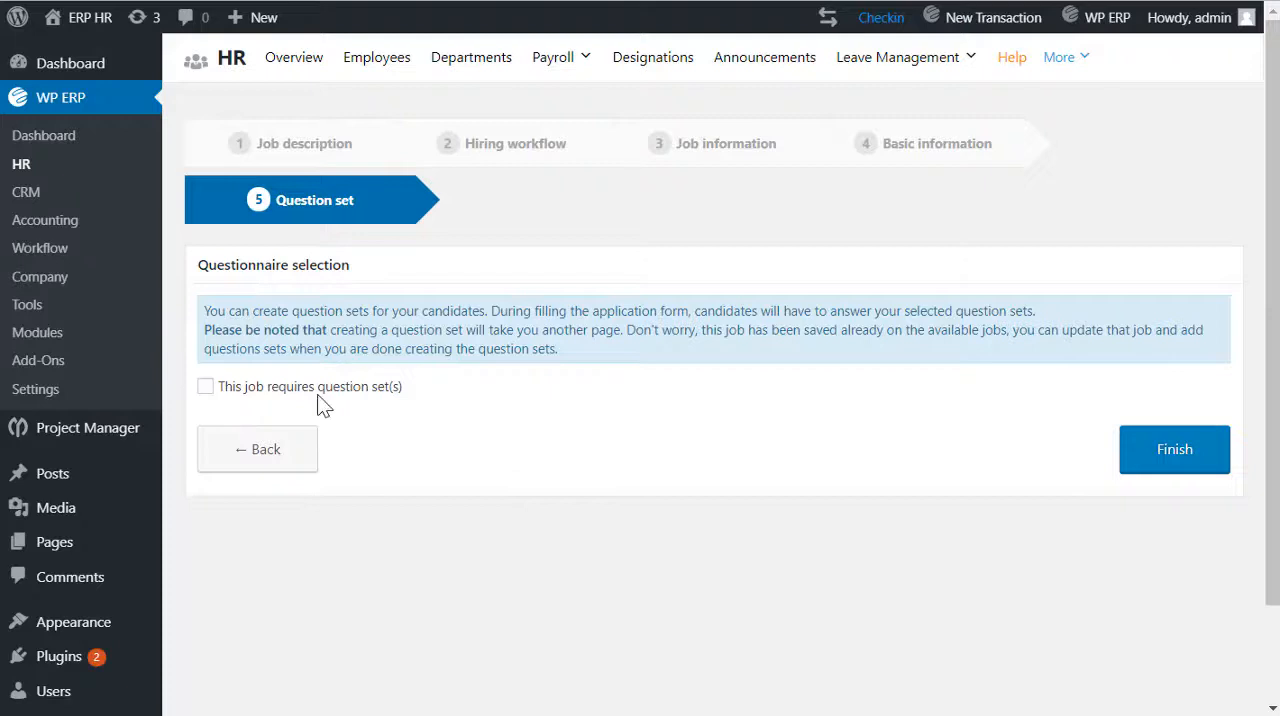
pyautogui.click(204, 386)
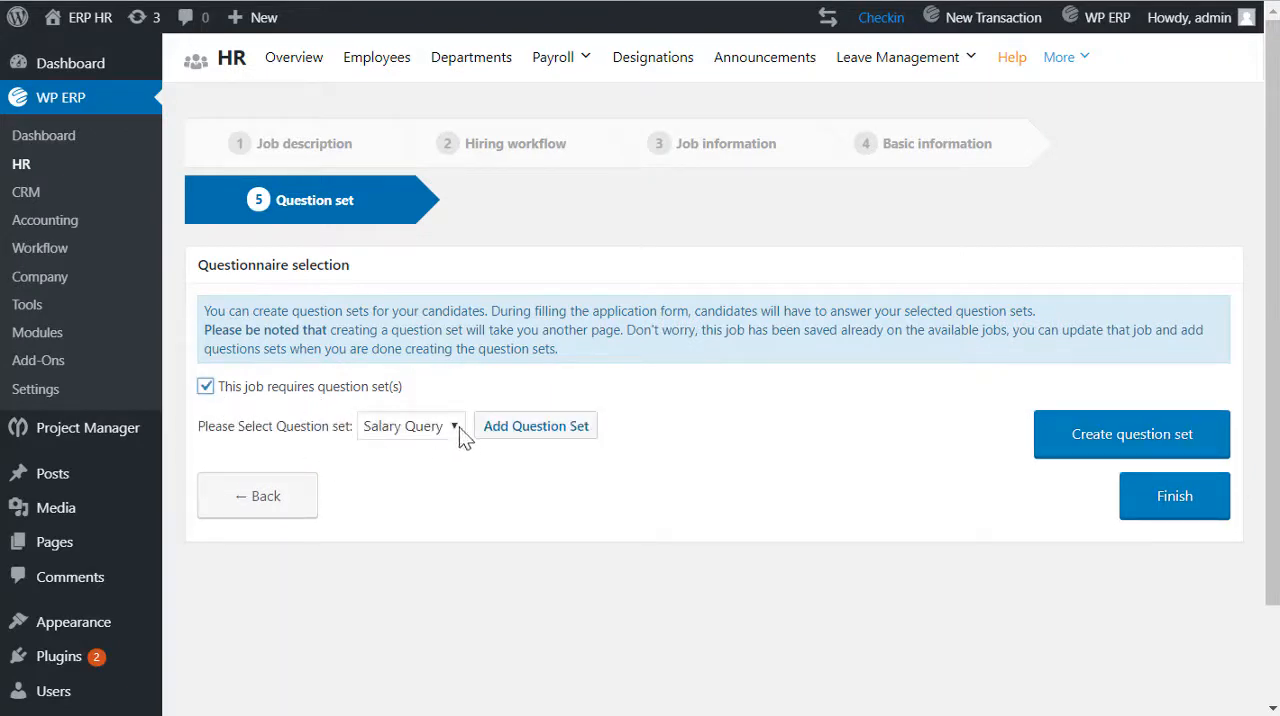
pyautogui.click(536, 426)
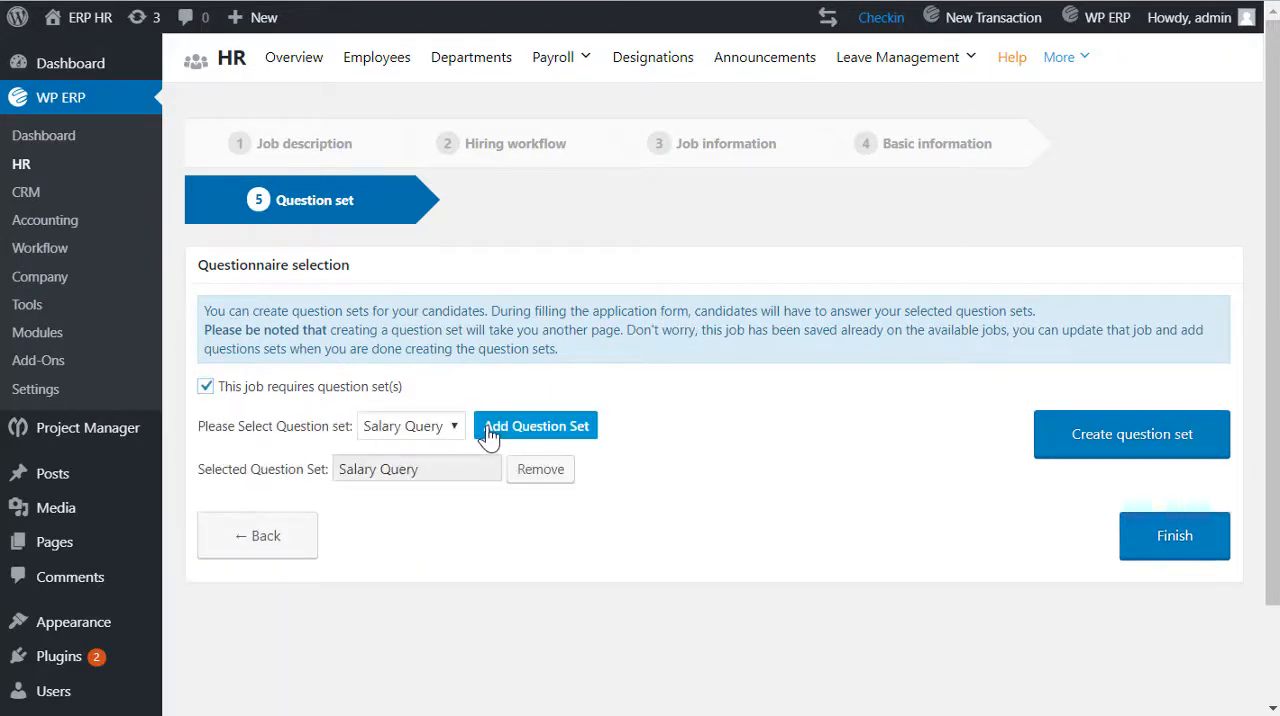
pyautogui.moveTo(838, 496)
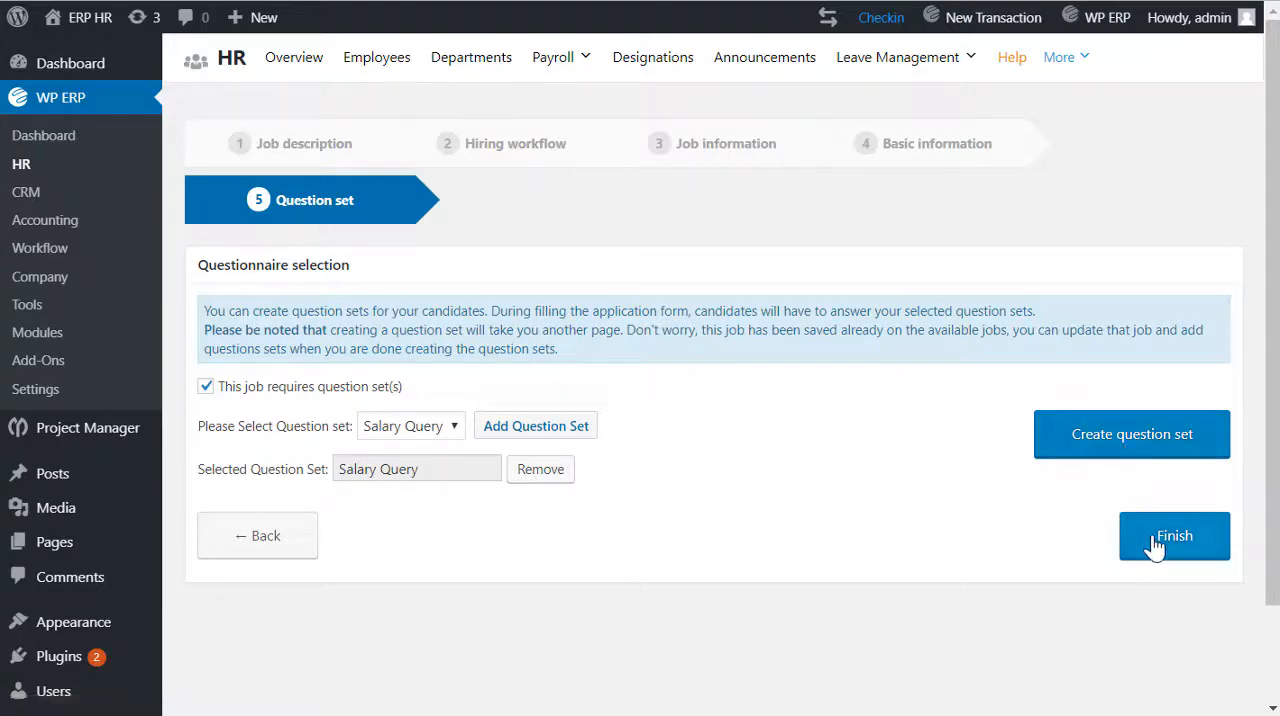
pyautogui.click(1174, 536)
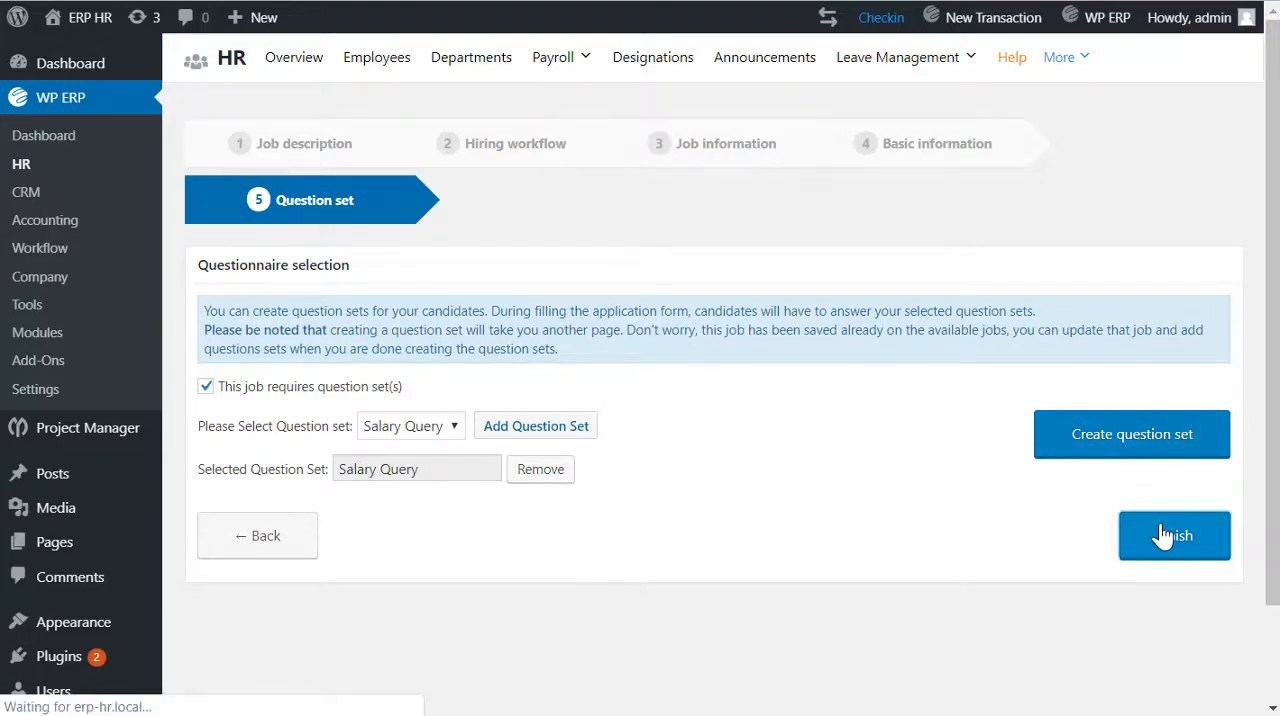
# View the published Developer posting on the site frontend and scroll through its full description
pyautogui.click(1174, 536)
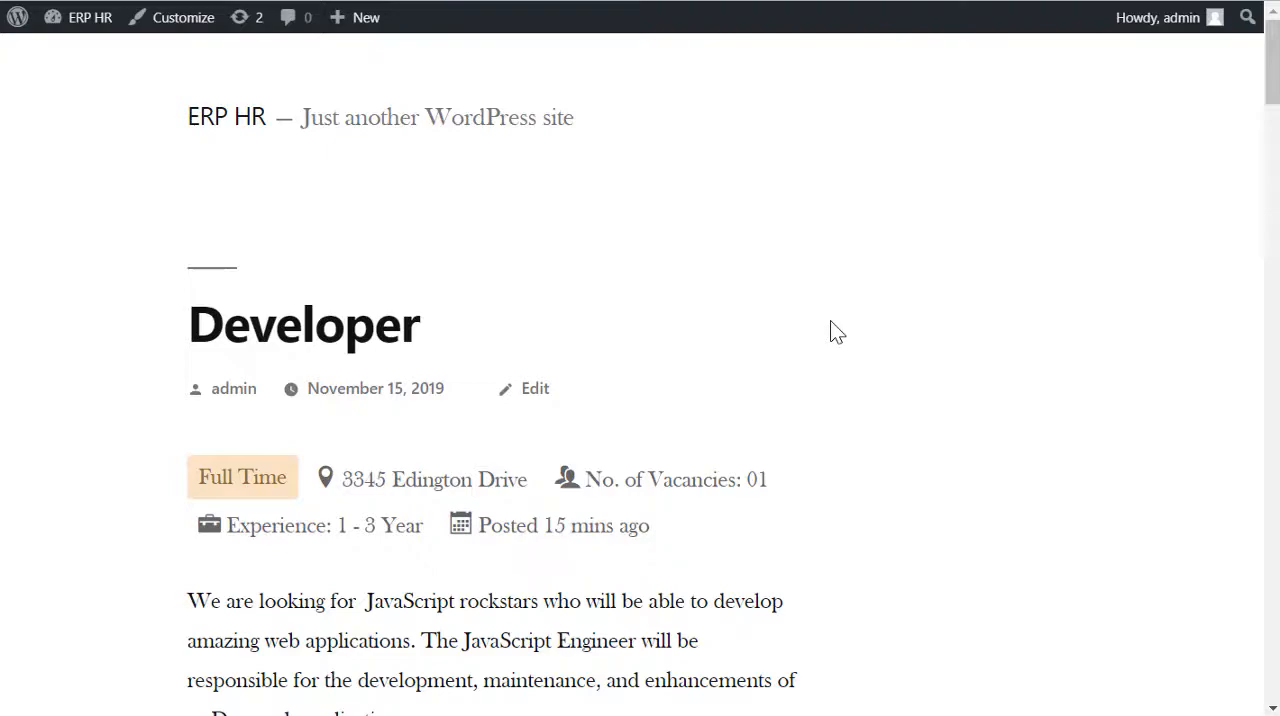
pyautogui.scroll(-3)
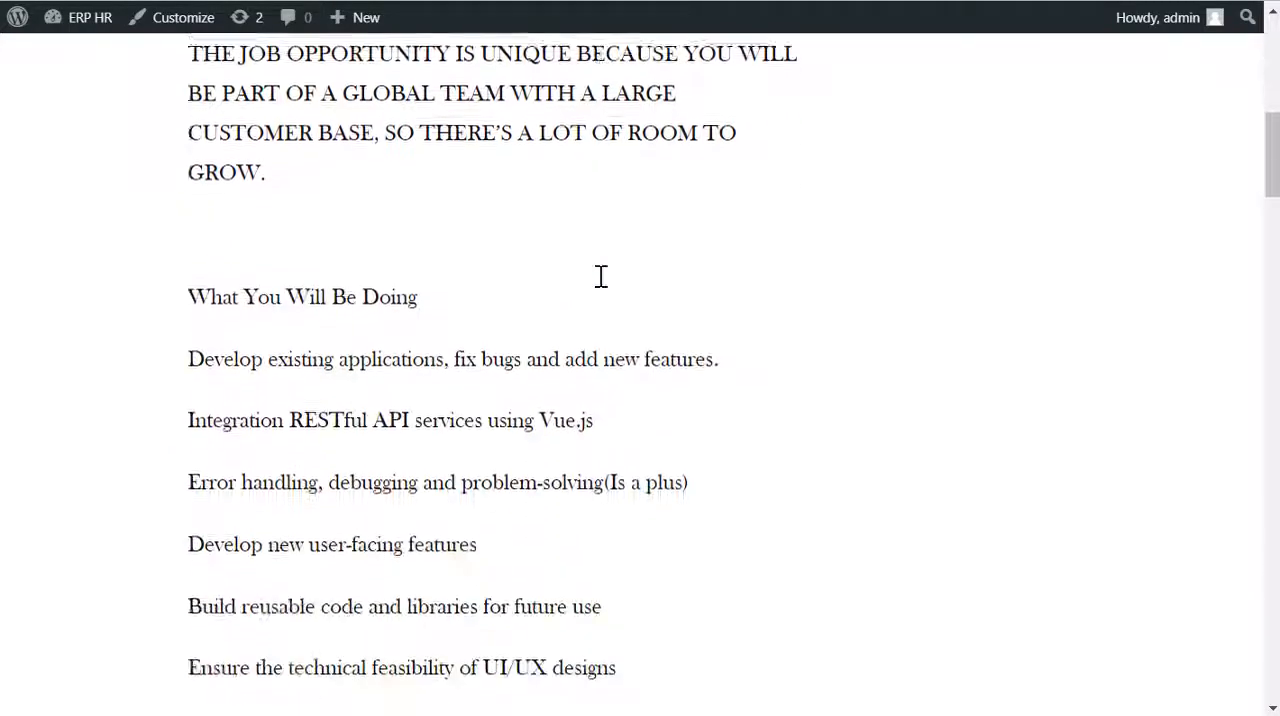
pyautogui.scroll(-3)
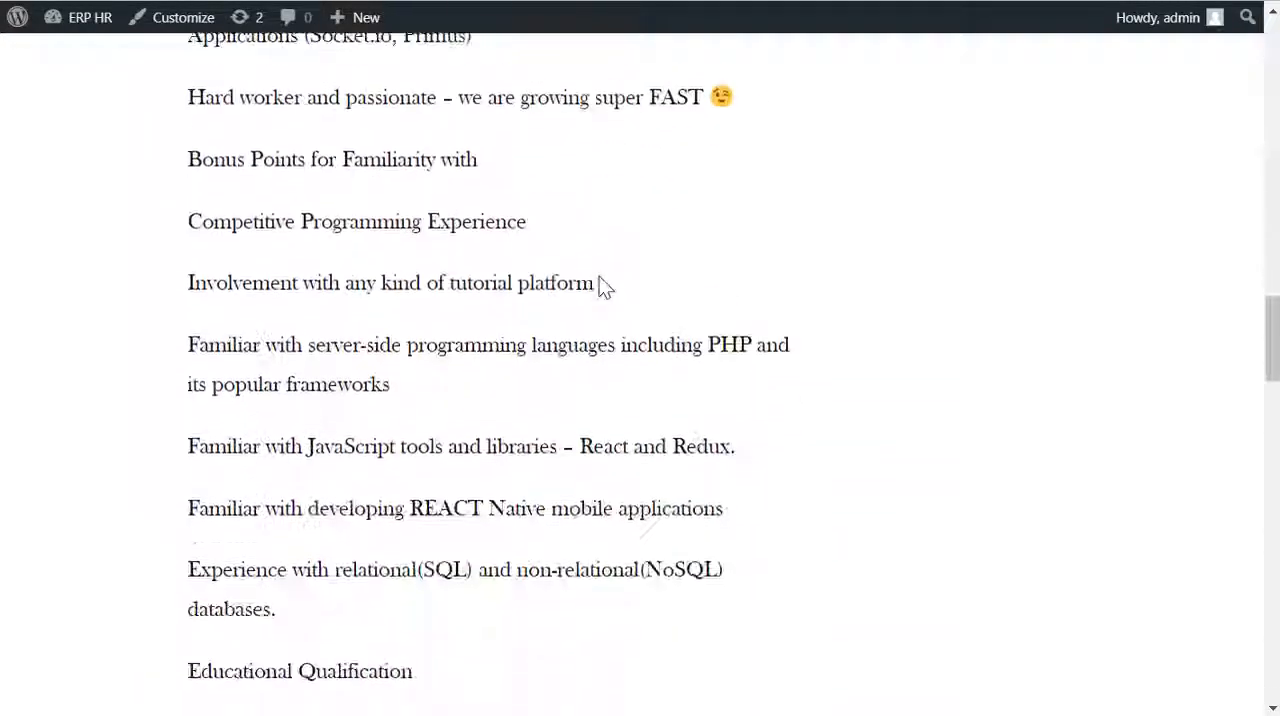
pyautogui.scroll(-3)
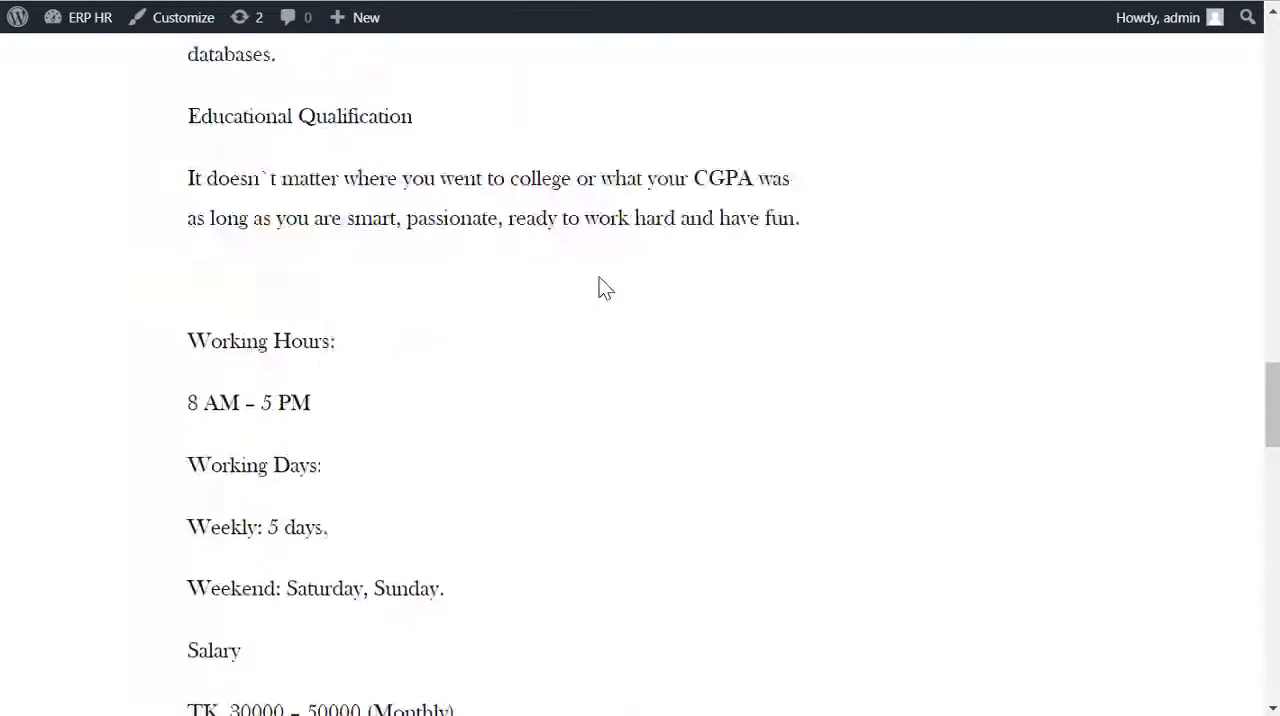
pyautogui.scroll(3)
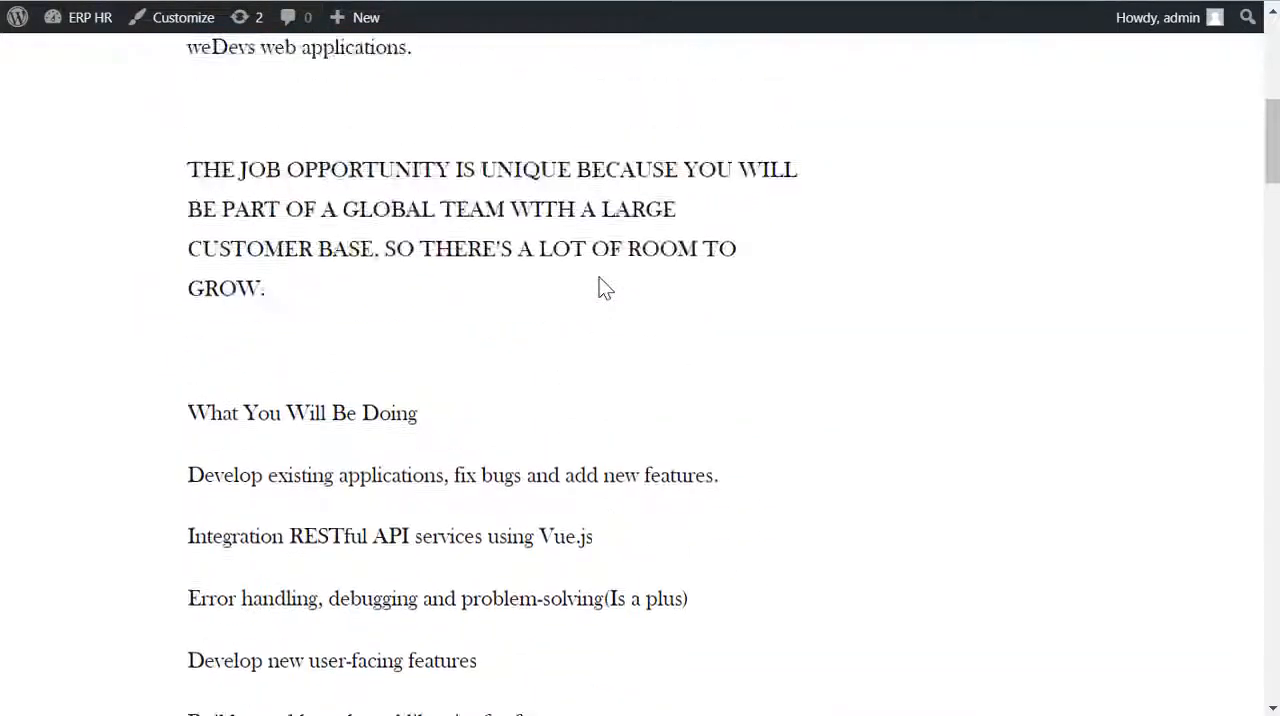
pyautogui.scroll(3)
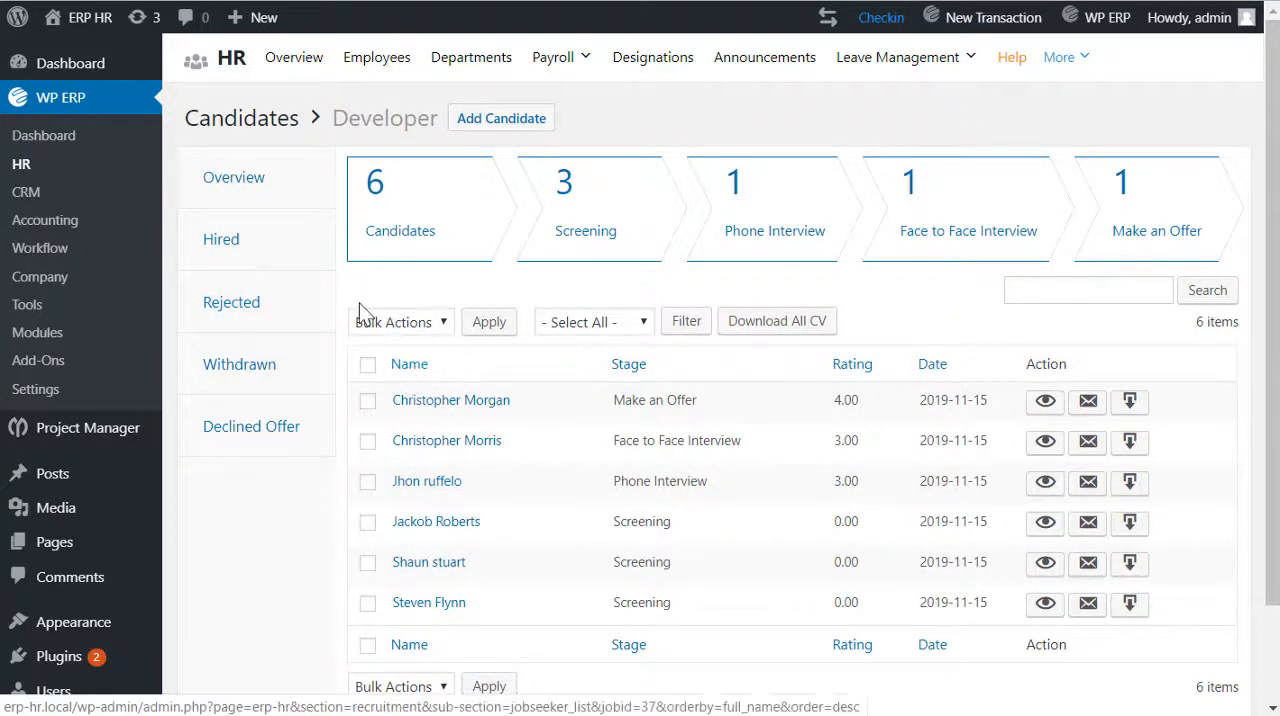
# Check the Hired, Rejected, Withdrawn and Declined Offer candidate groups, then return to the Overview of all six
pyautogui.click(220, 240)
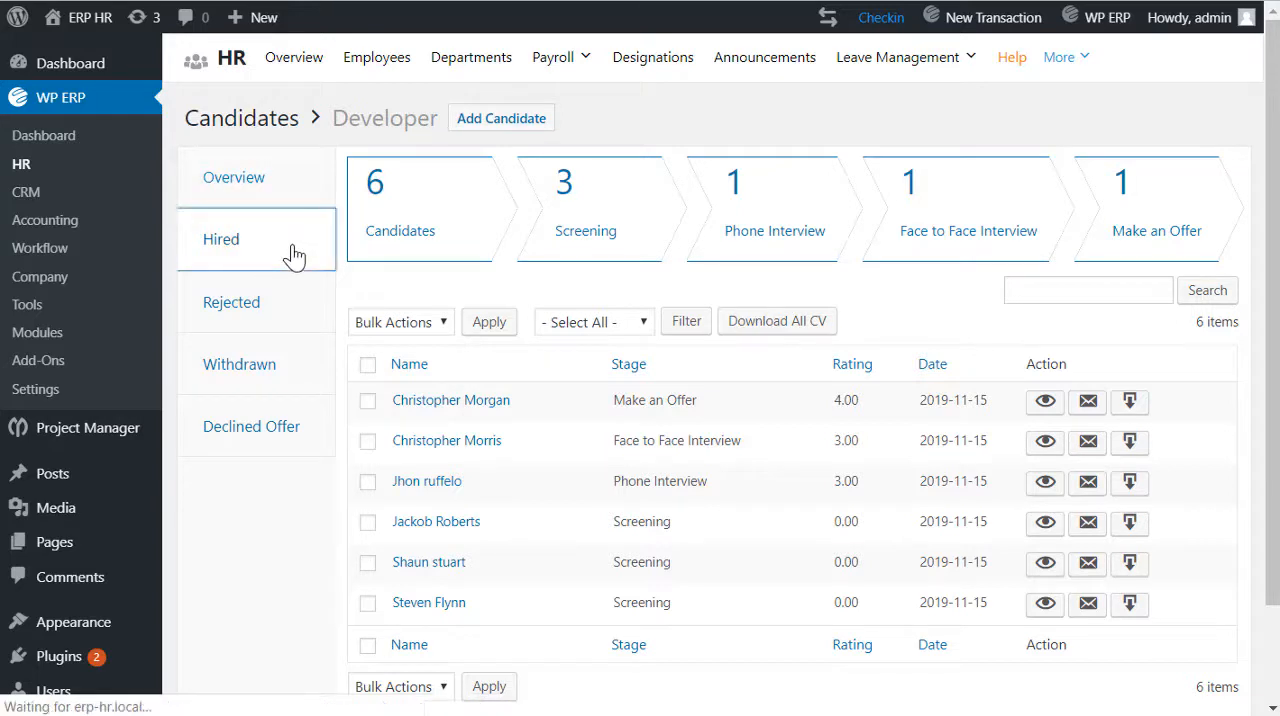
pyautogui.click(220, 258)
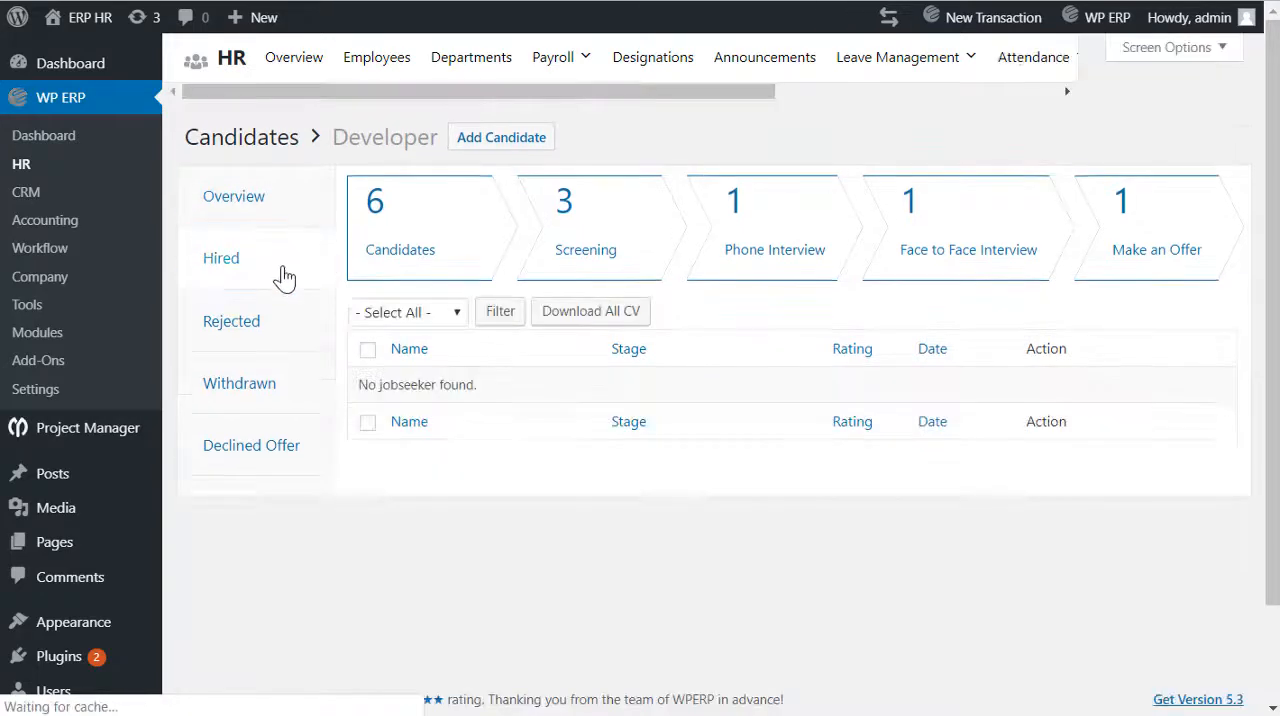
pyautogui.click(232, 320)
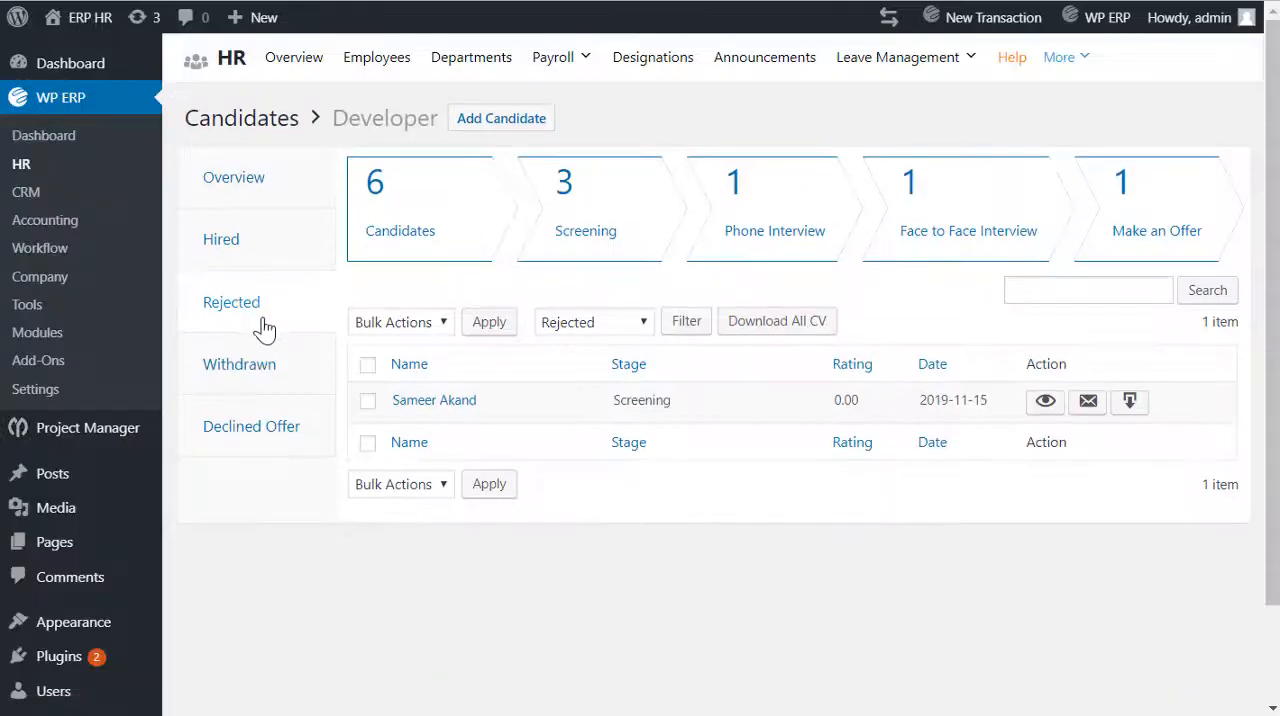
pyautogui.click(240, 364)
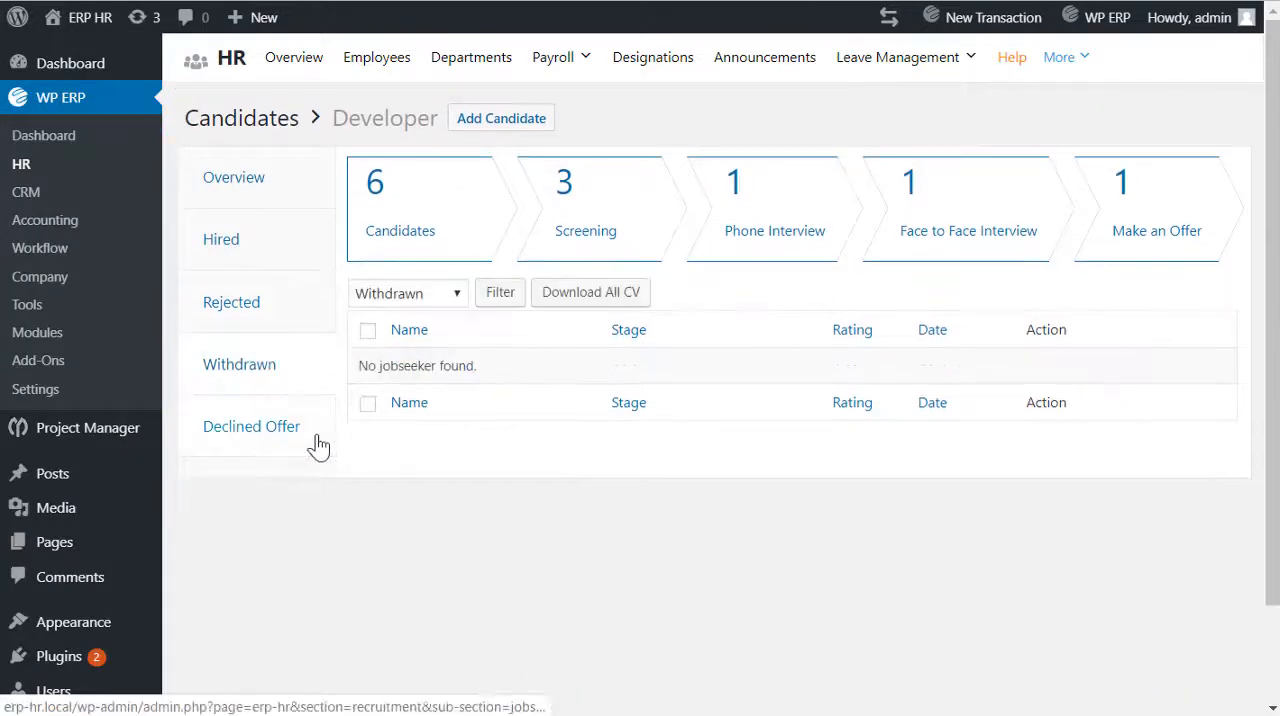
pyautogui.click(252, 426)
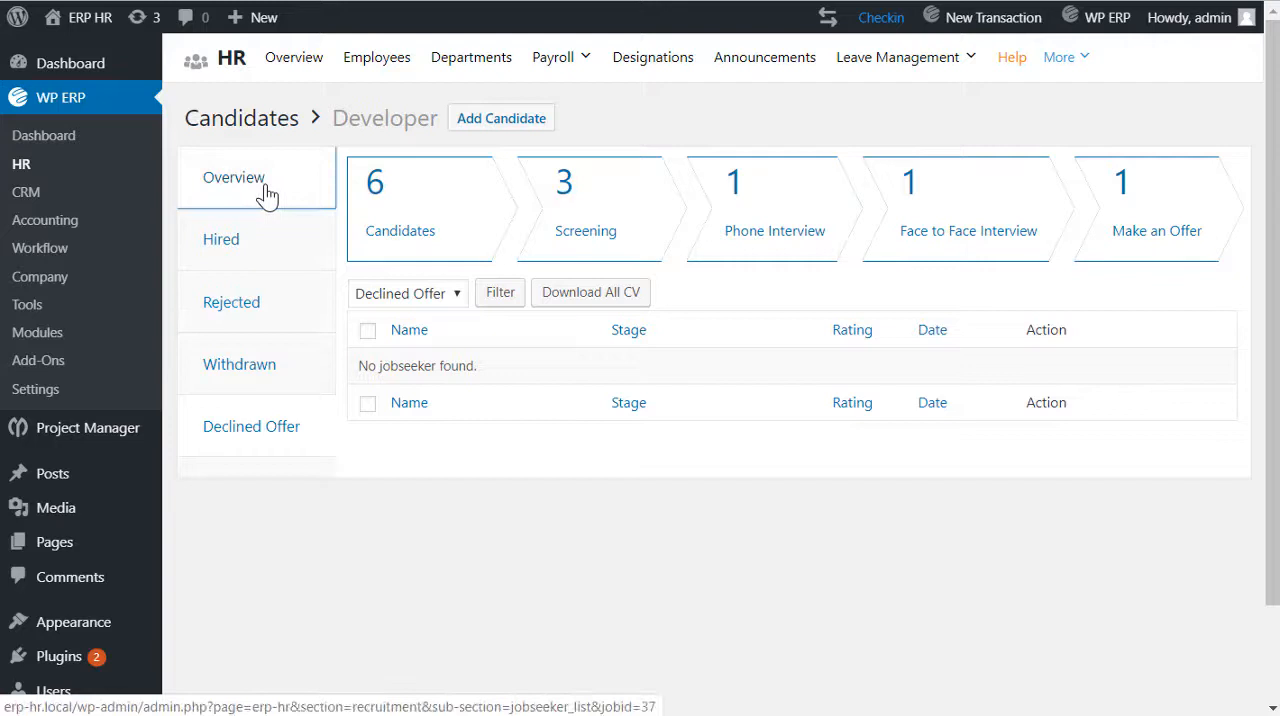
pyautogui.click(234, 176)
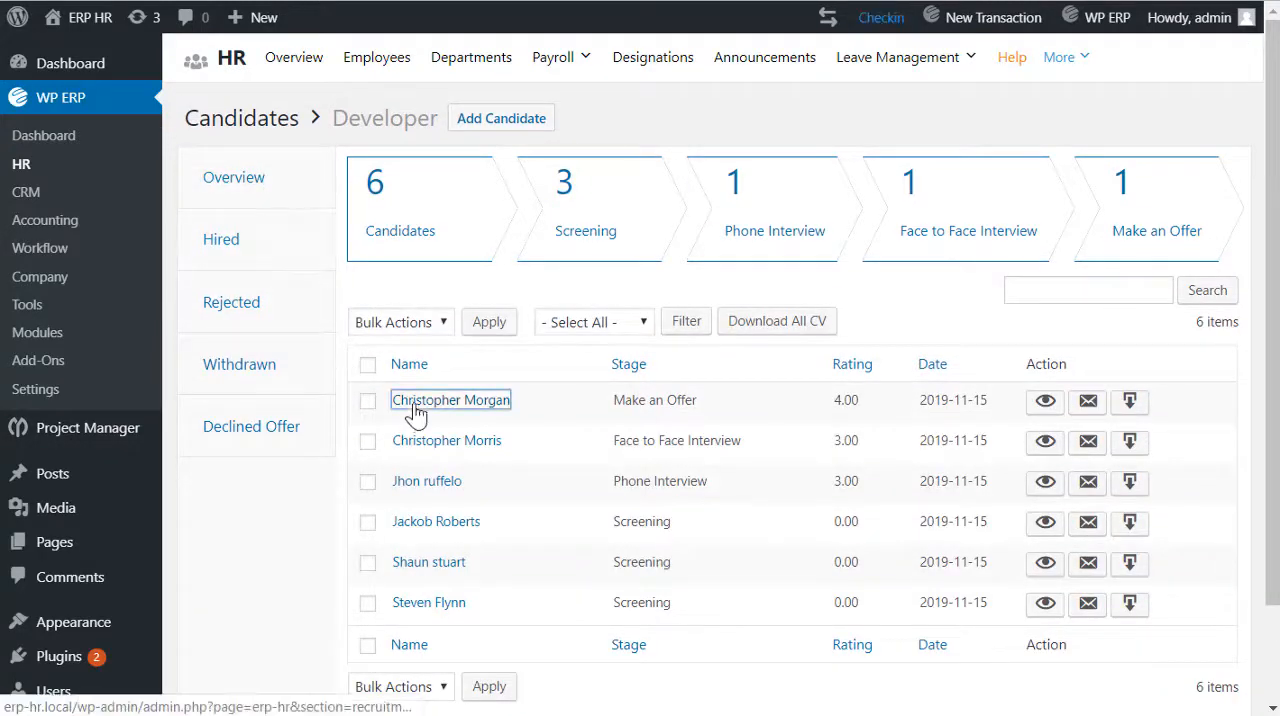
pyautogui.click(450, 398)
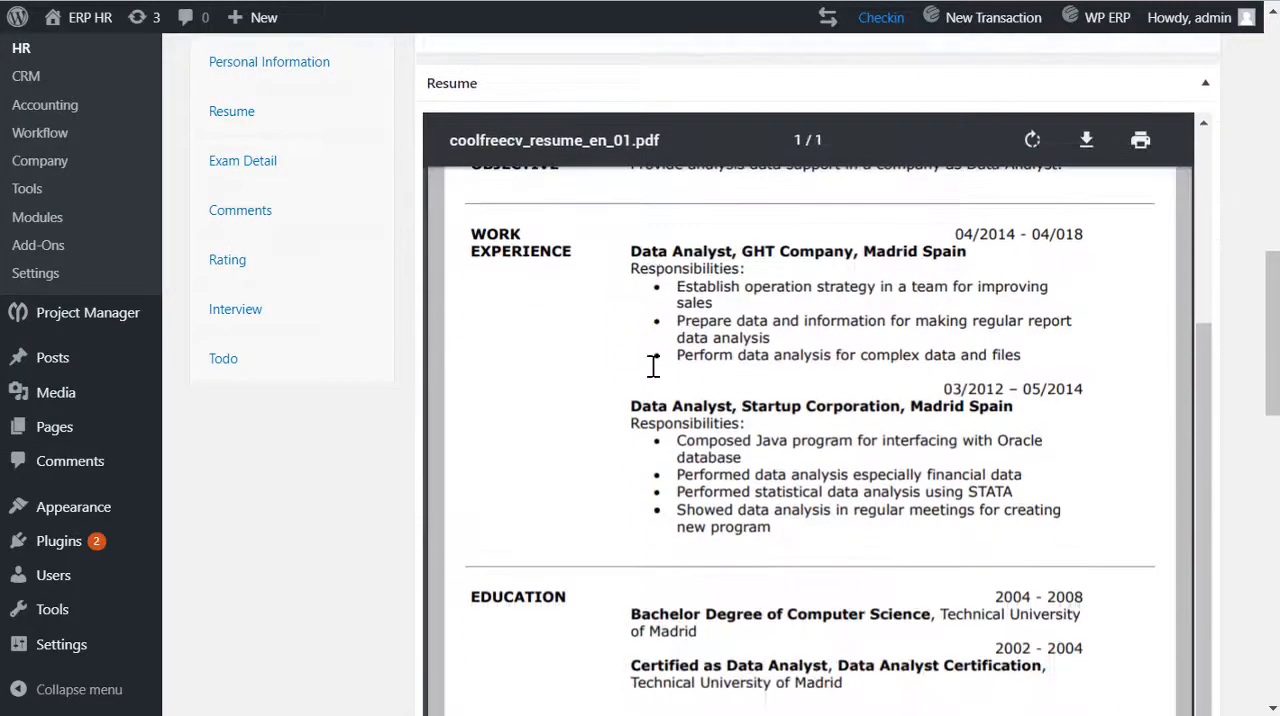
pyautogui.scroll(-3)
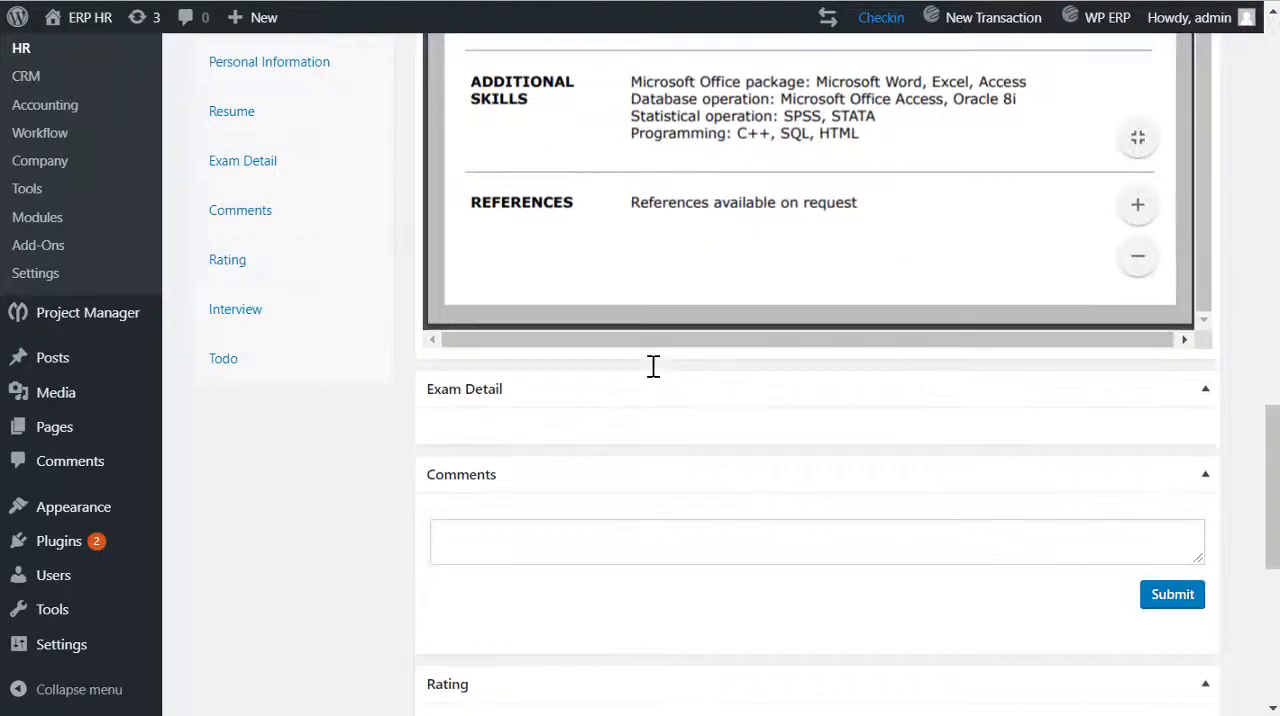
pyautogui.scroll(-3)
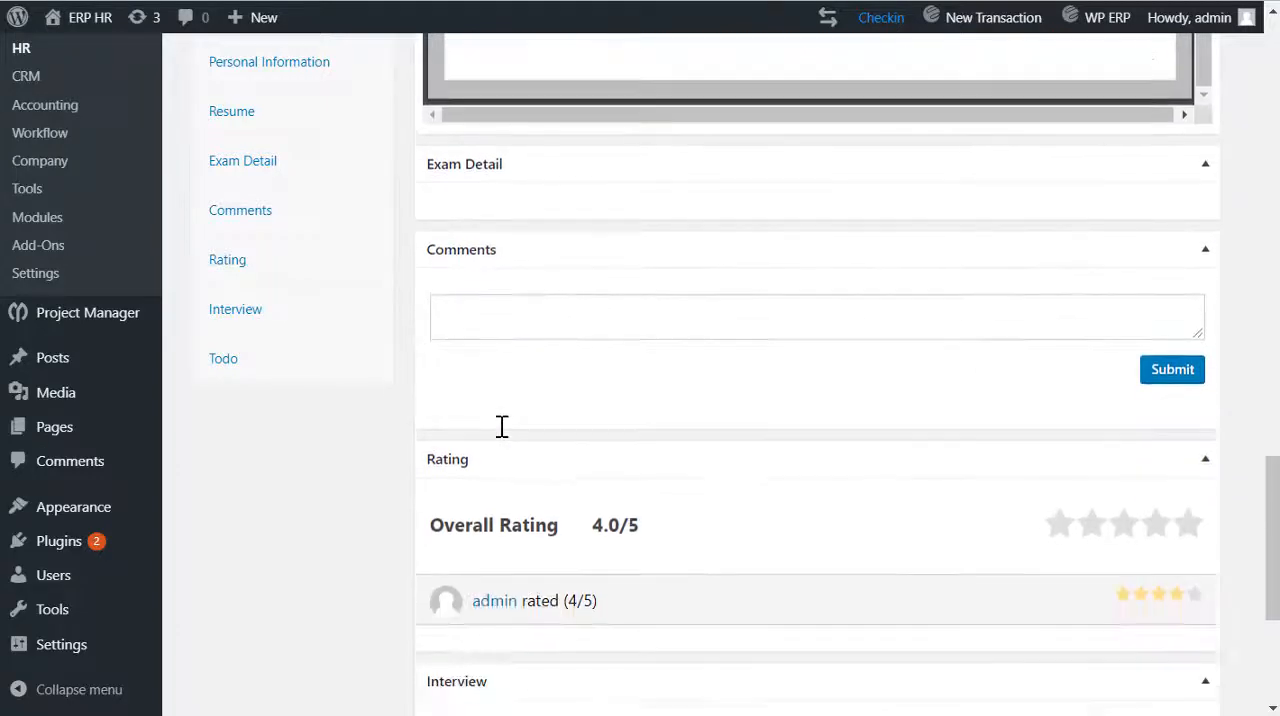
pyautogui.scroll(-3)
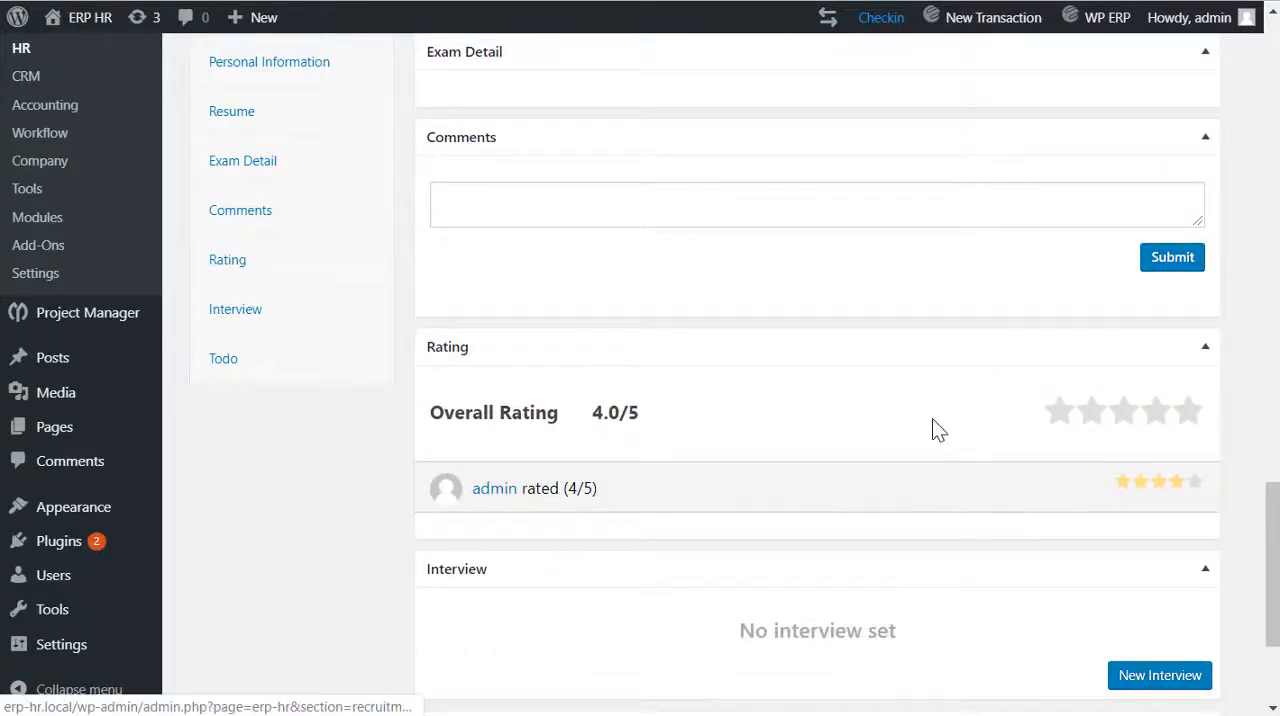
pyautogui.scroll(-3)
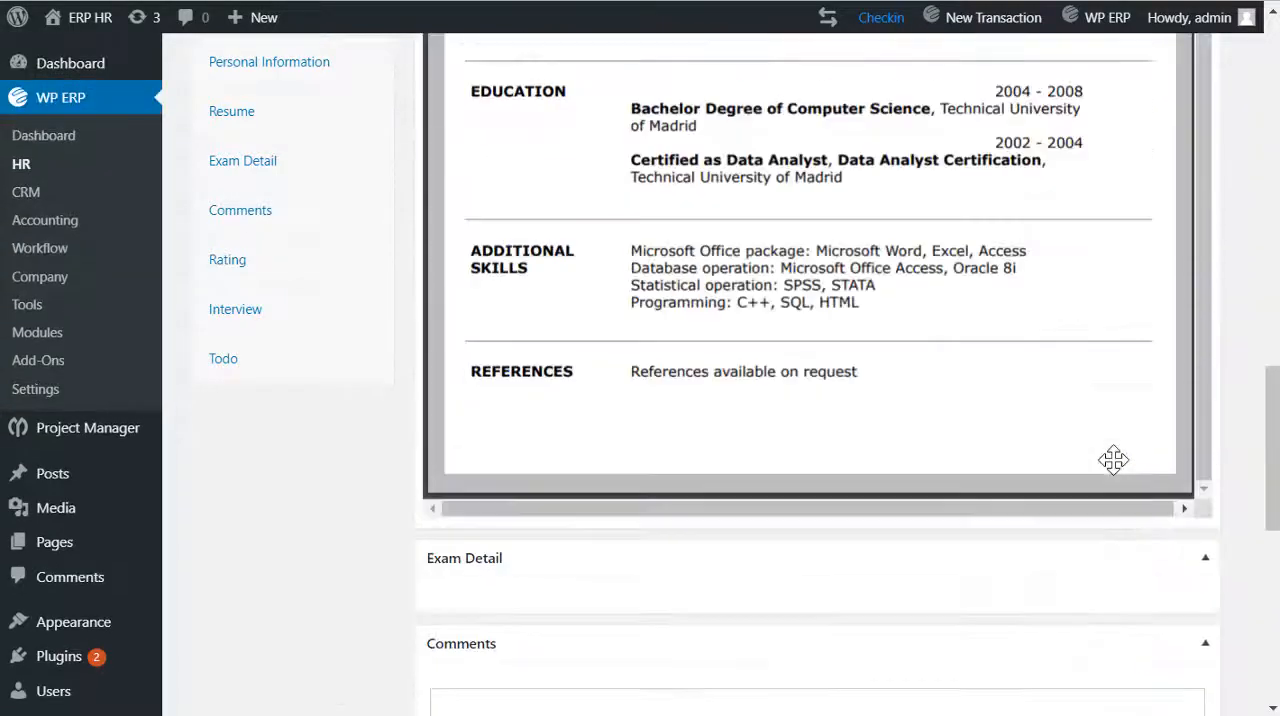
pyautogui.scroll(3)
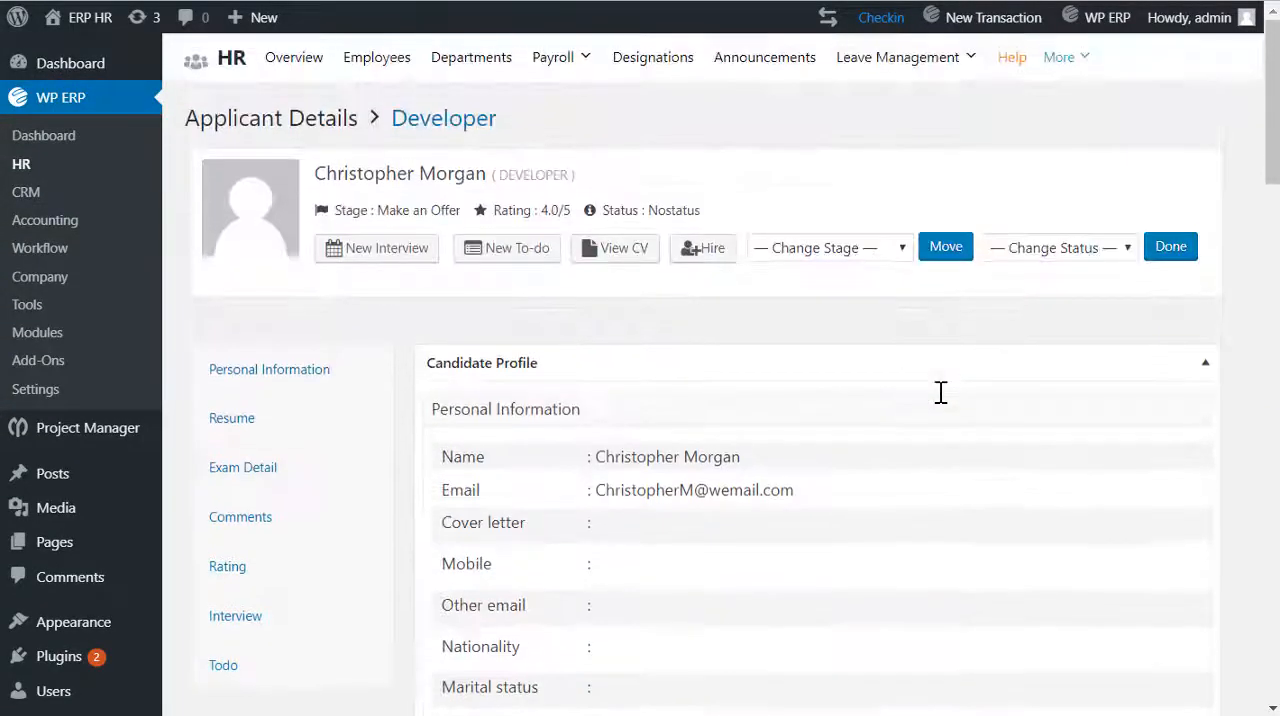
pyautogui.moveTo(436, 328)
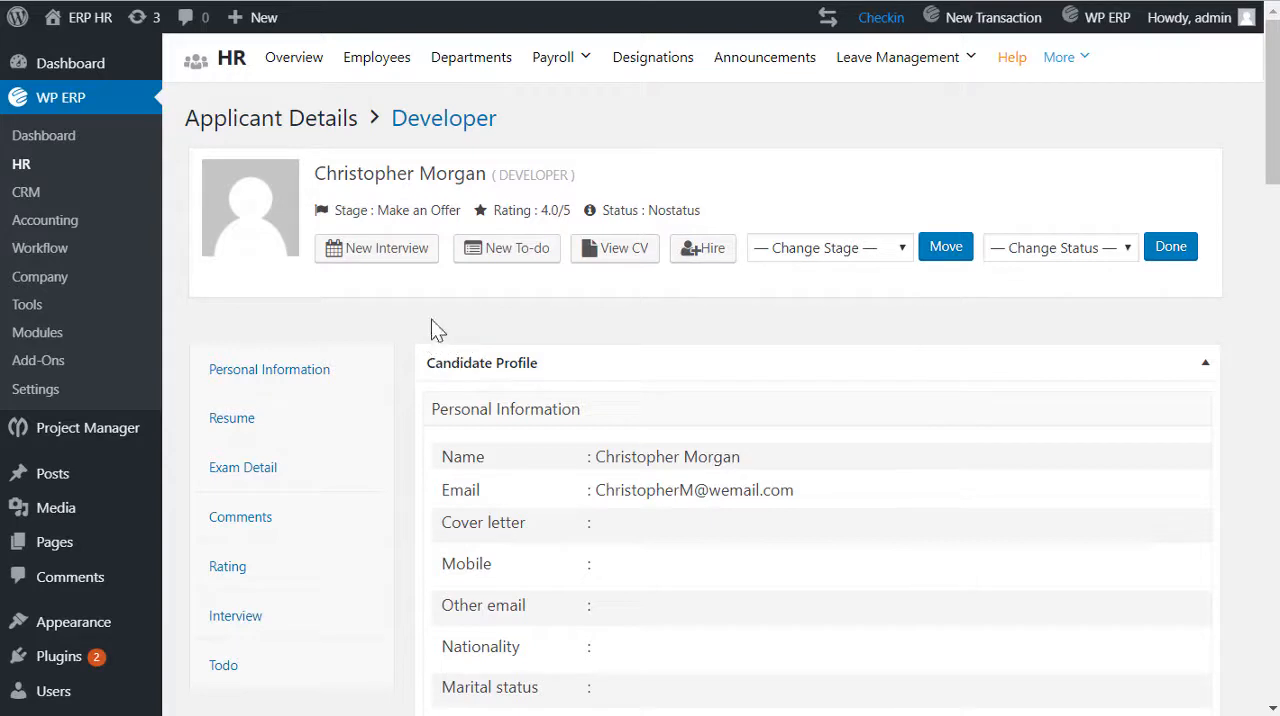
pyautogui.moveTo(230, 310)
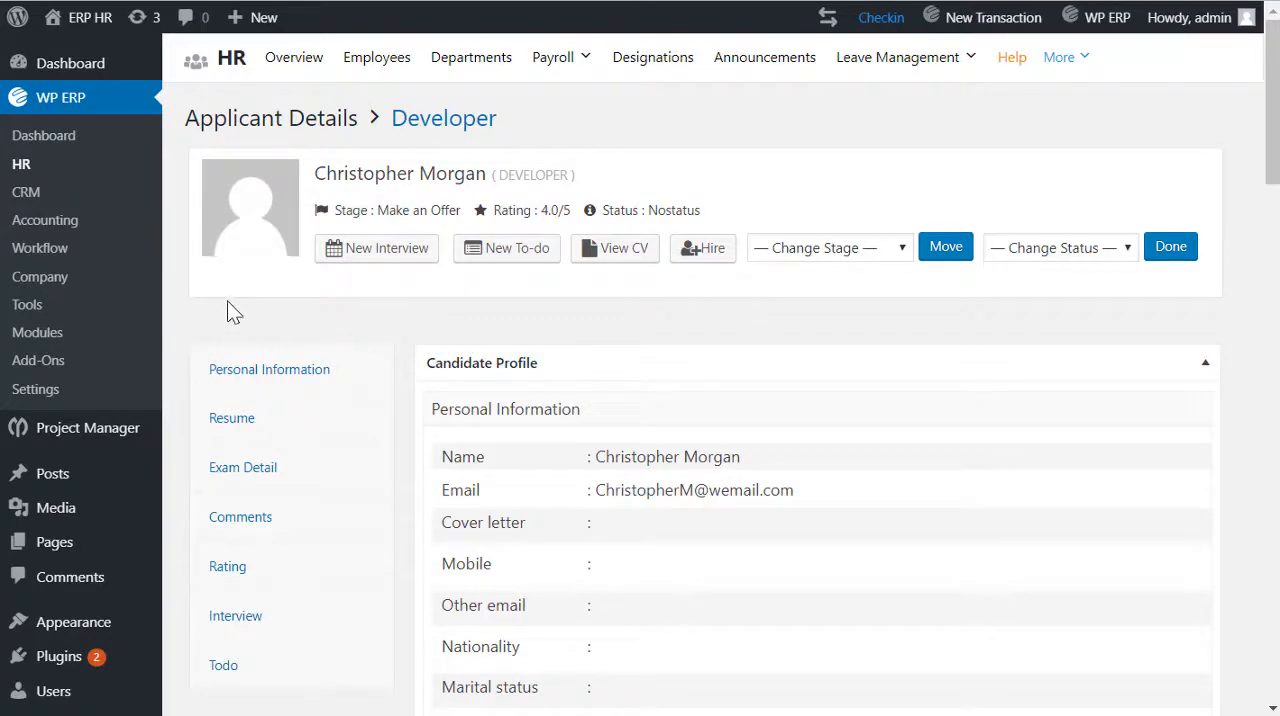
pyautogui.click(444, 116)
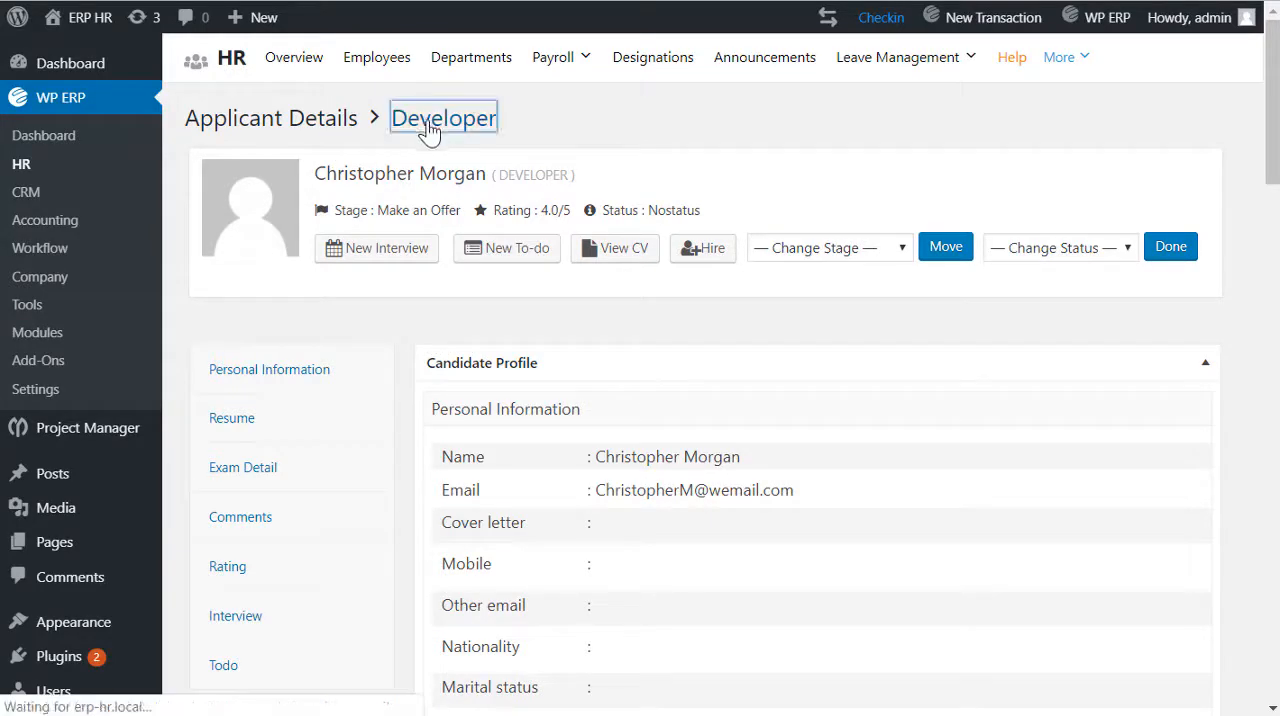
pyautogui.click(444, 118)
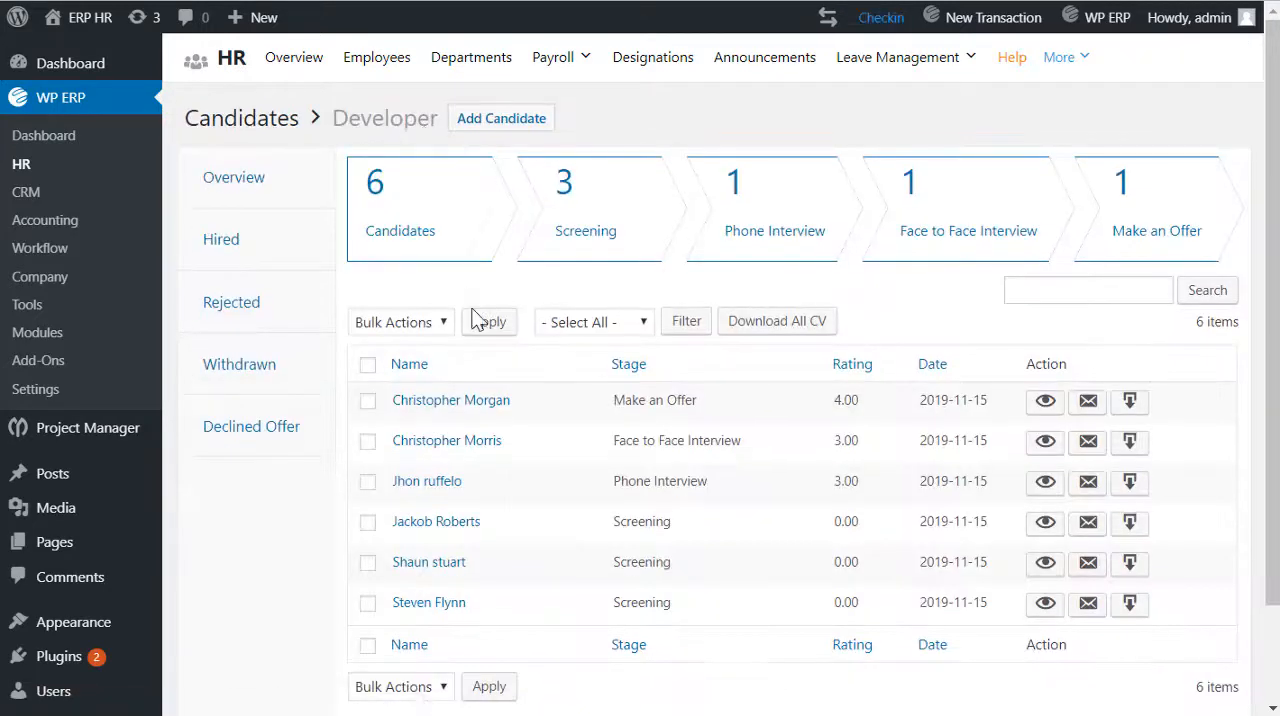